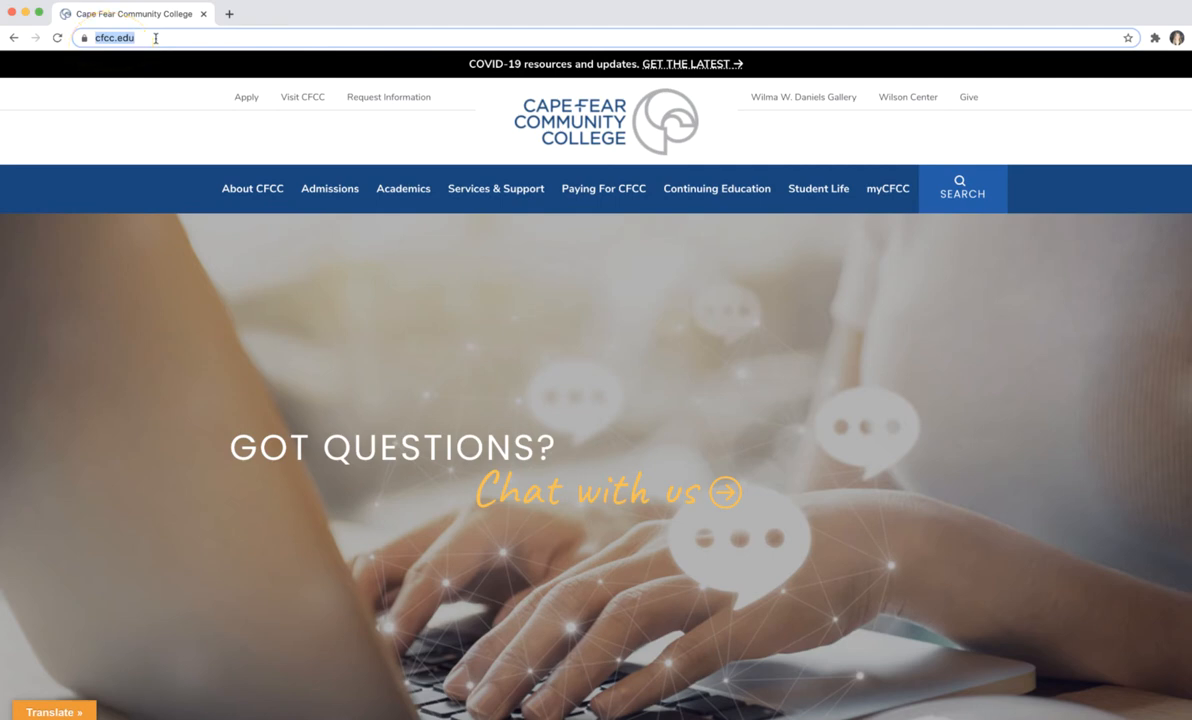
mouse_move(328, 196)
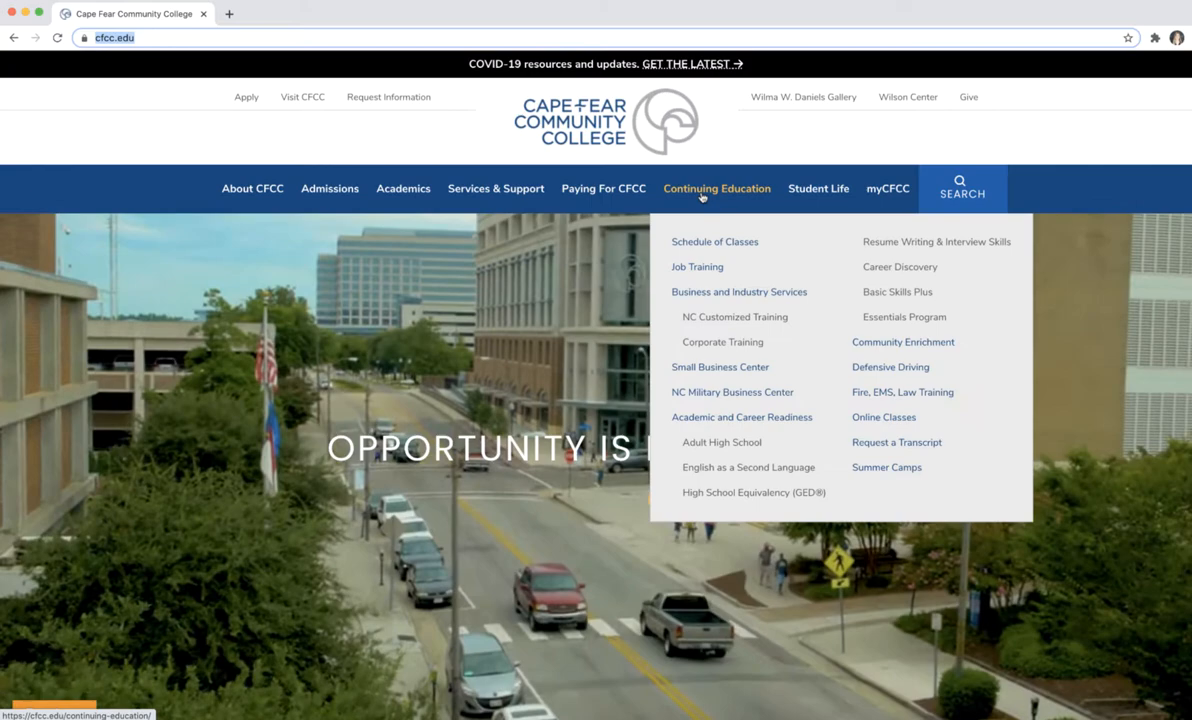
mouse_move(888, 188)
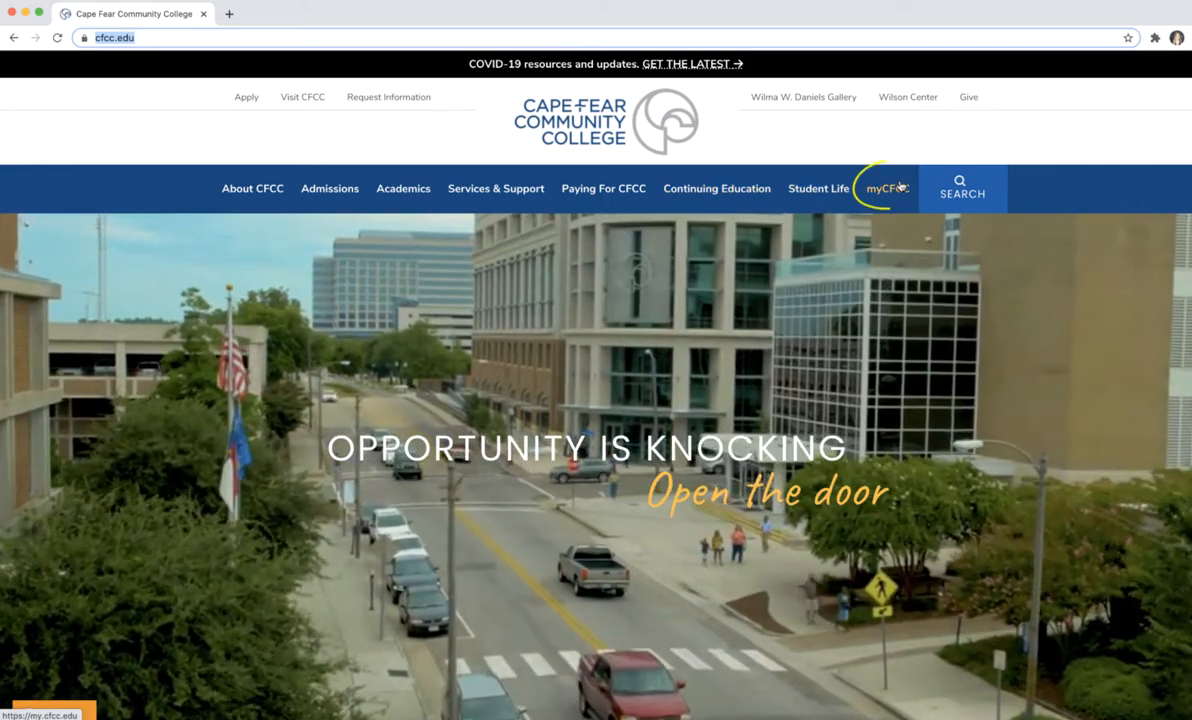
Step: Follow the myCFCC portal link from the Cape Fear Community College homepage
left_click(884, 188)
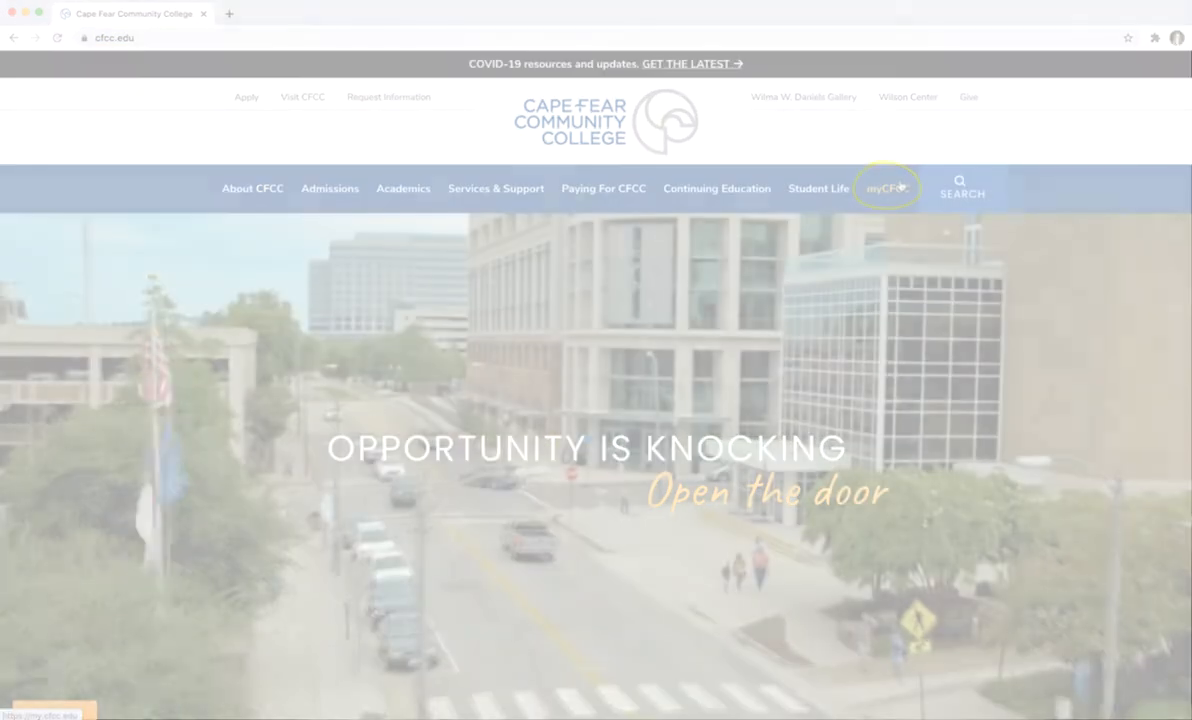
left_click(884, 188)
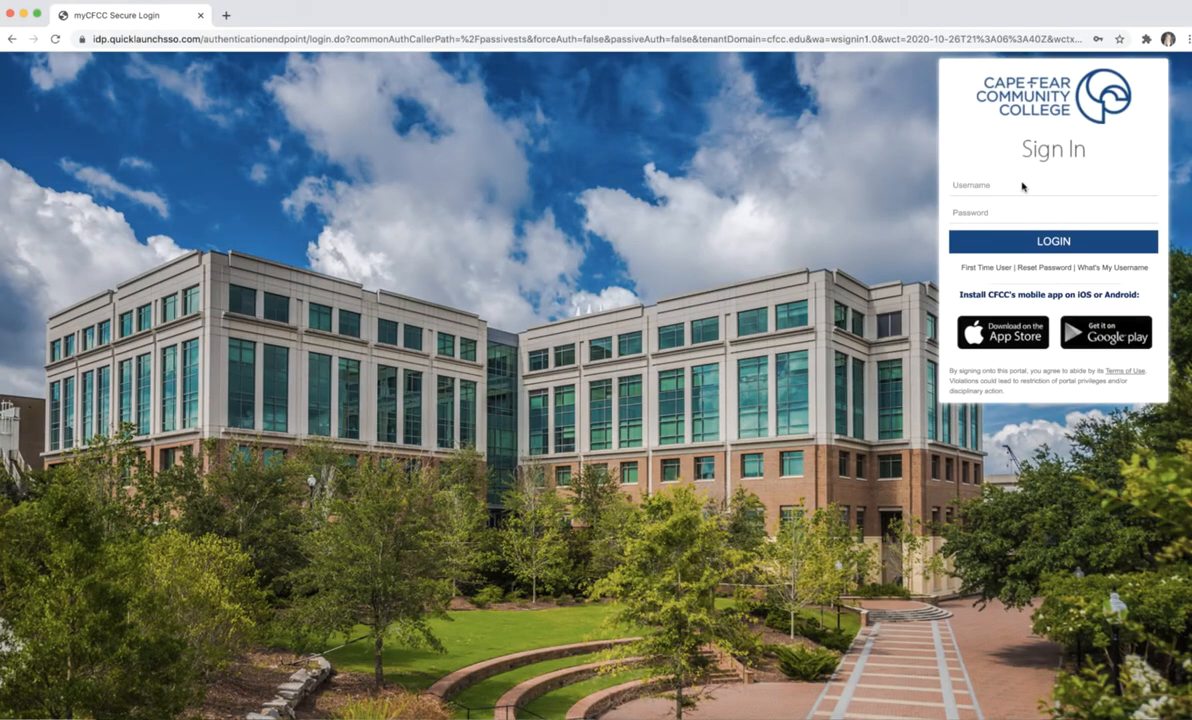
left_click(1050, 184)
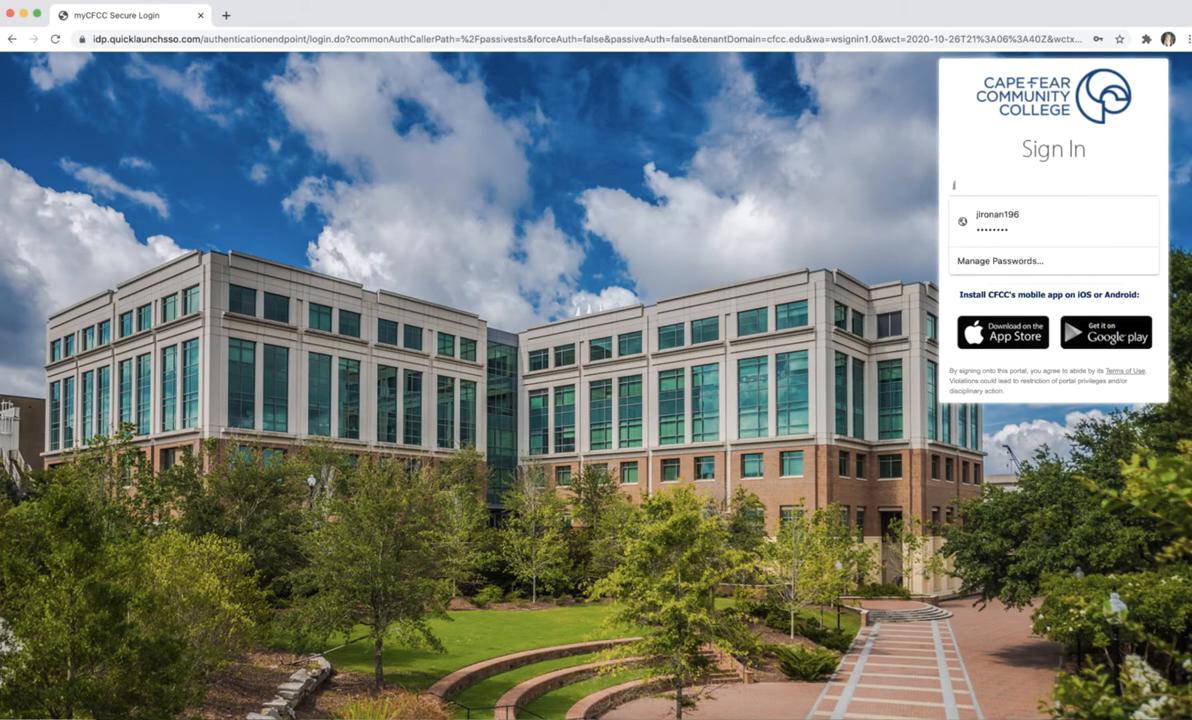
type("jironan196")
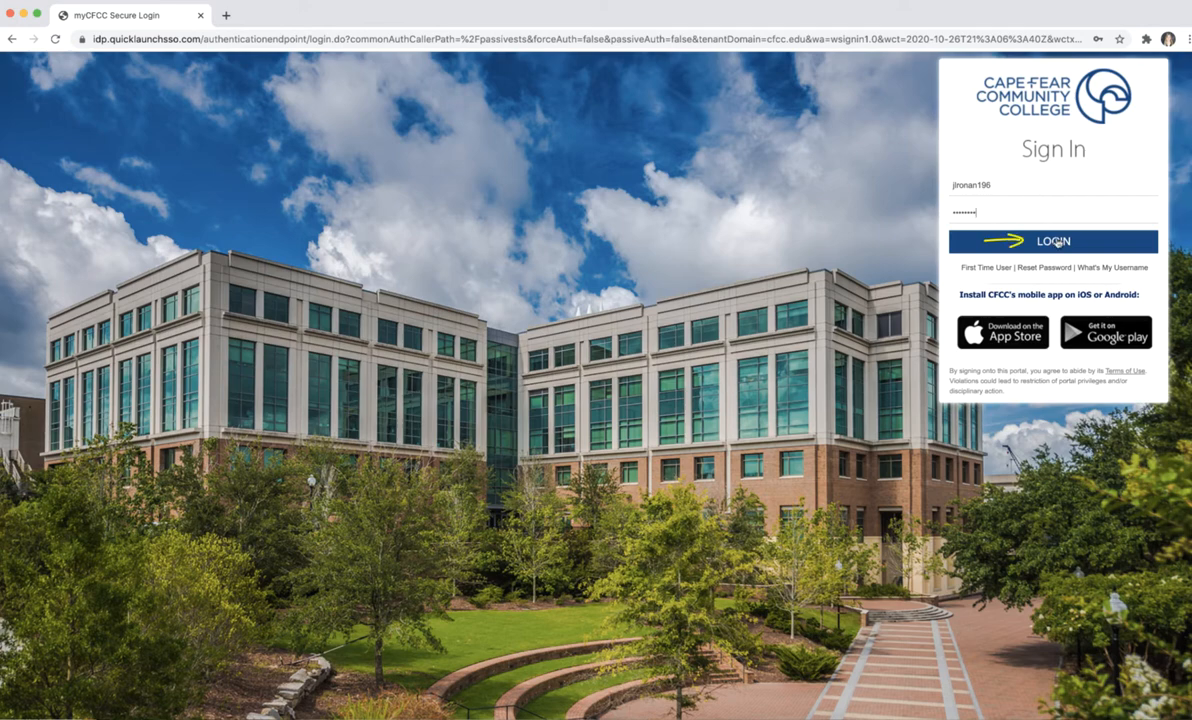
left_click(1052, 240)
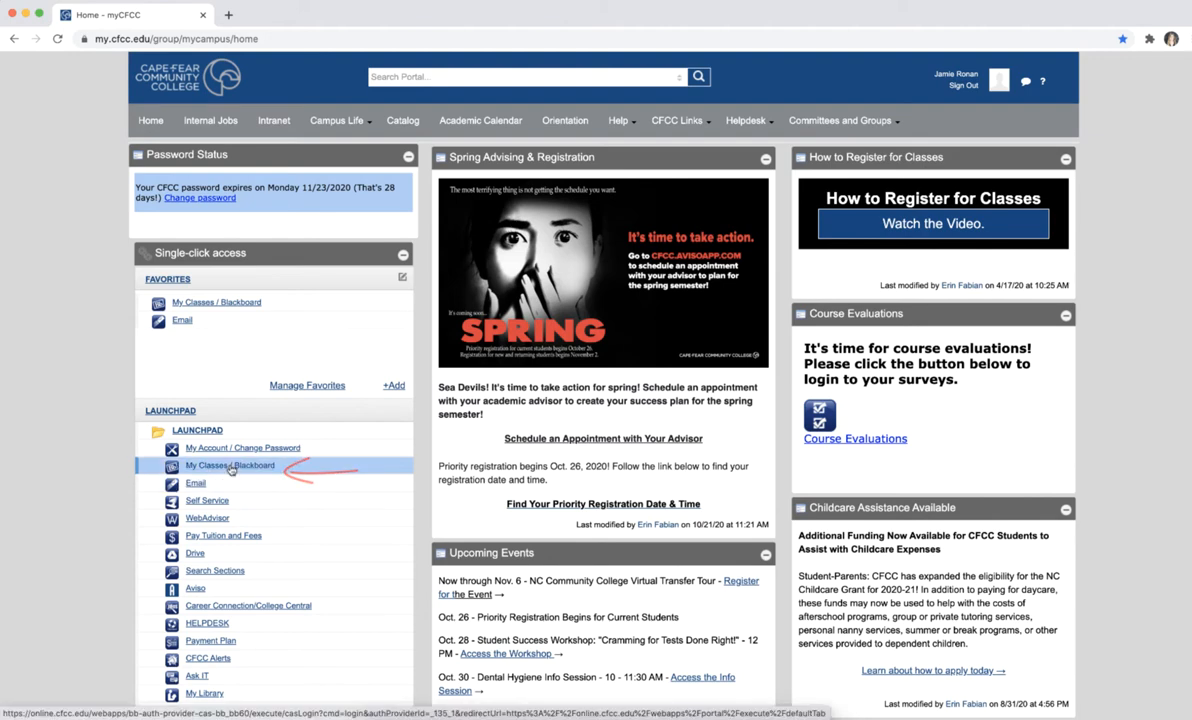
Step: Launch My Classes / Blackboard from the myCFCC launchpad
left_click(228, 464)
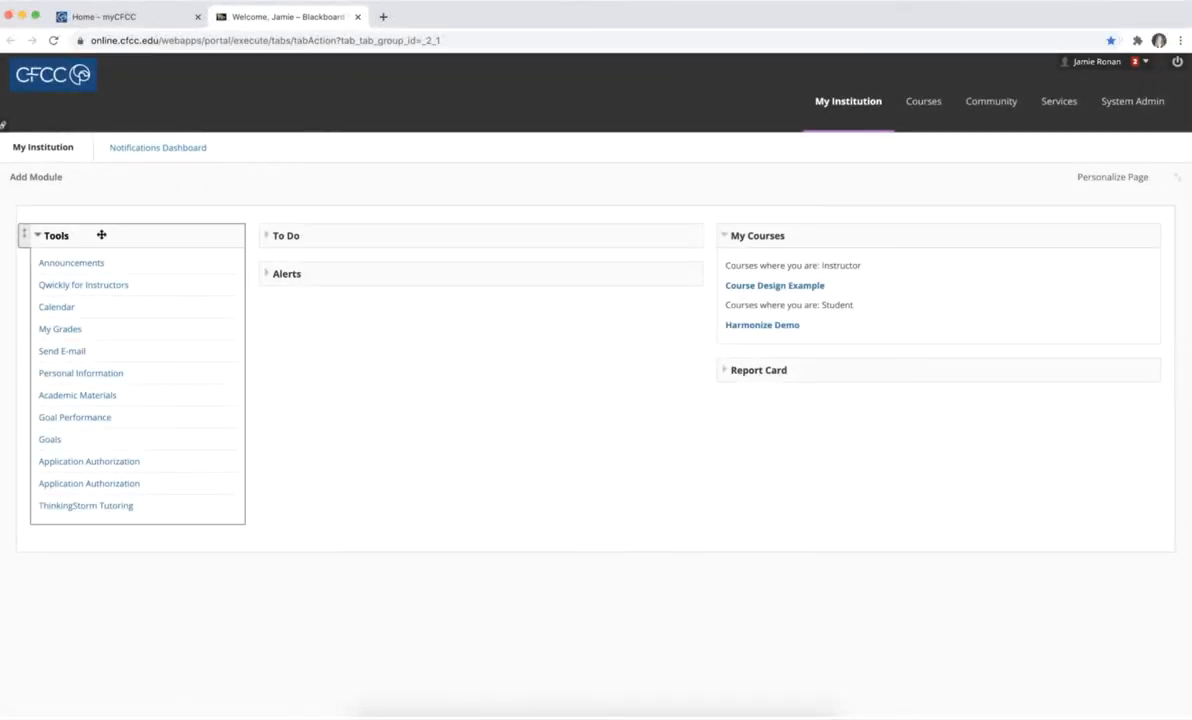
mouse_move(318, 236)
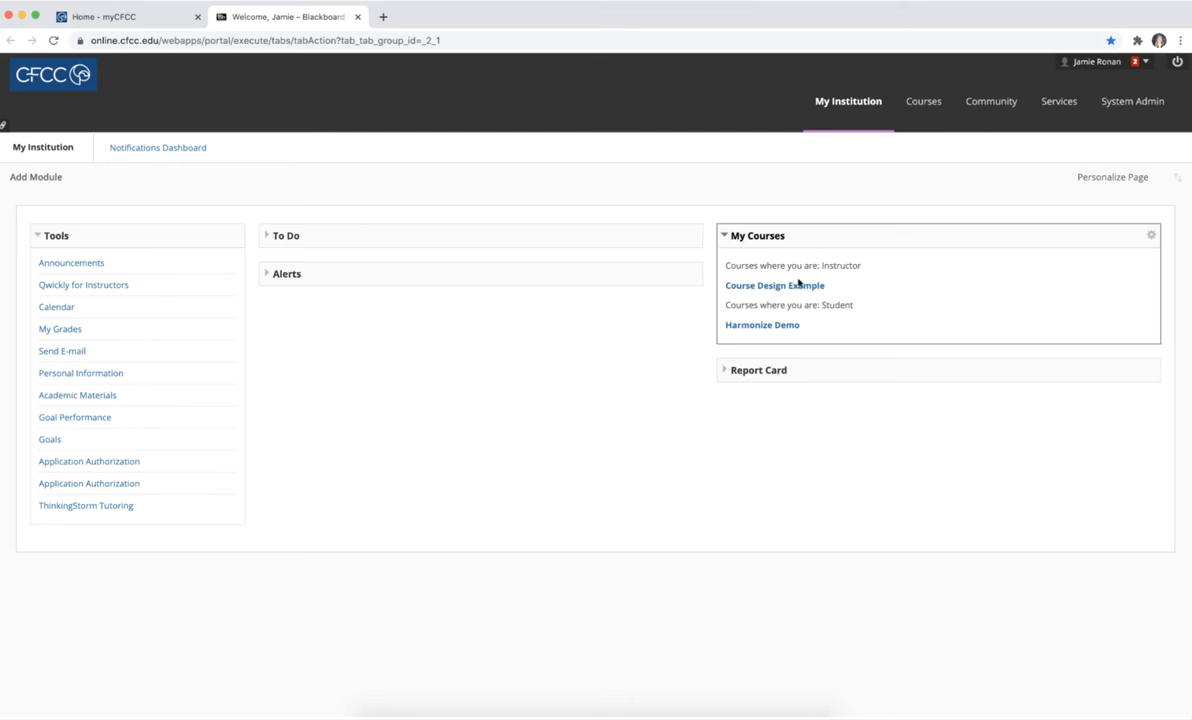
mouse_move(776, 284)
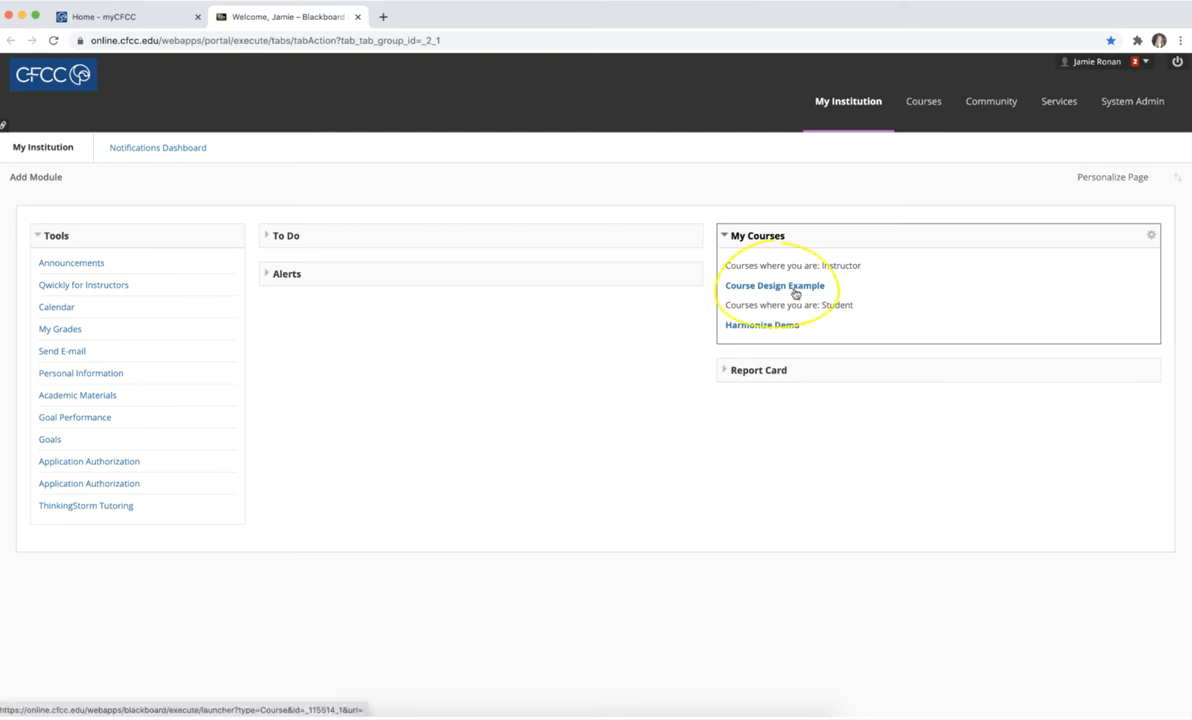
Step: Enter the Course Design Example course from My Courses
left_click(774, 284)
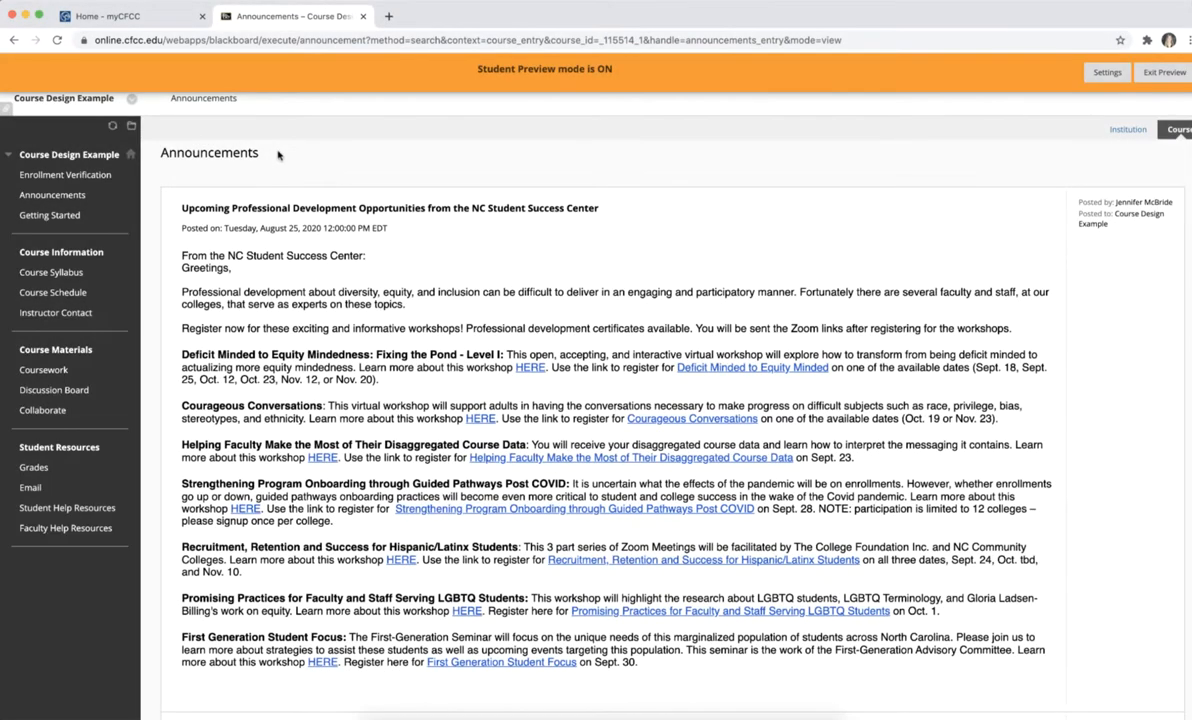
scroll("down", 3)
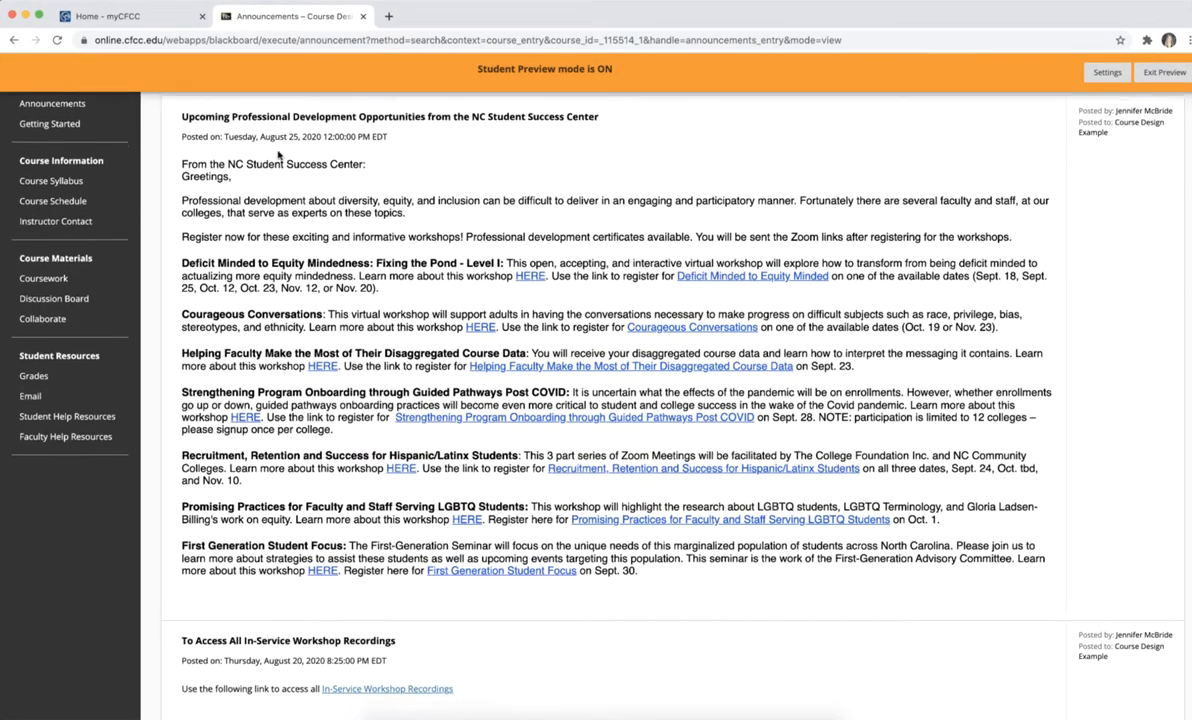
scroll("down", 3)
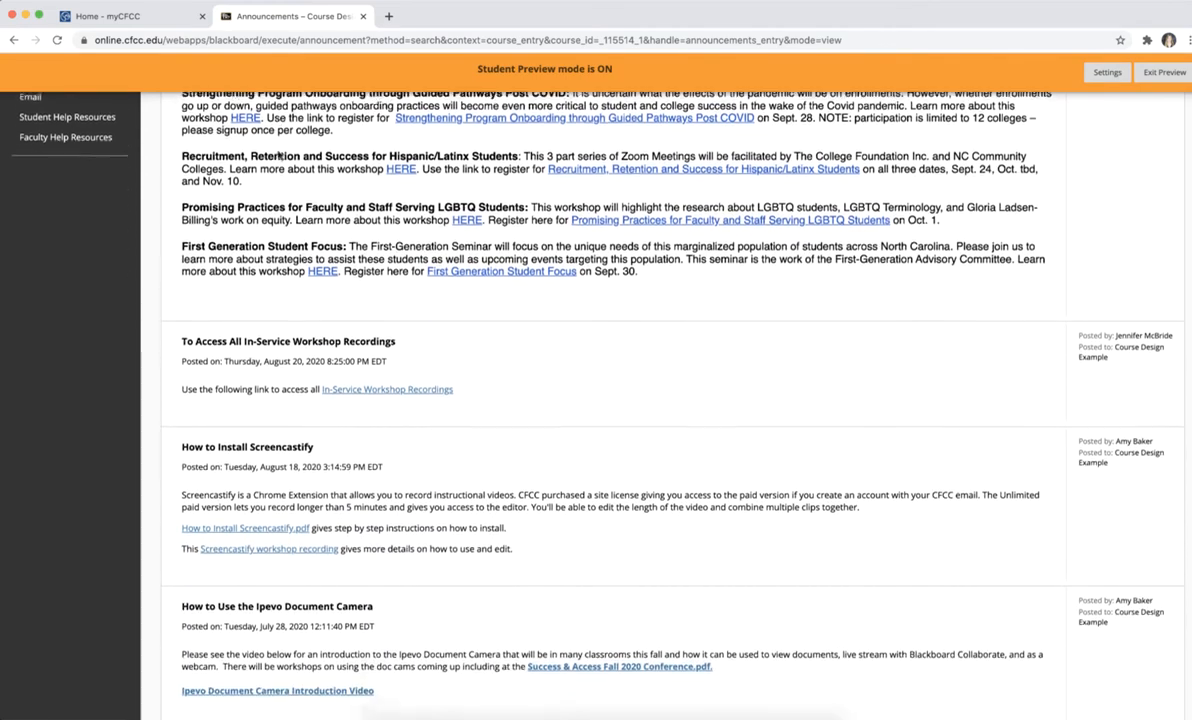
scroll("up", 3)
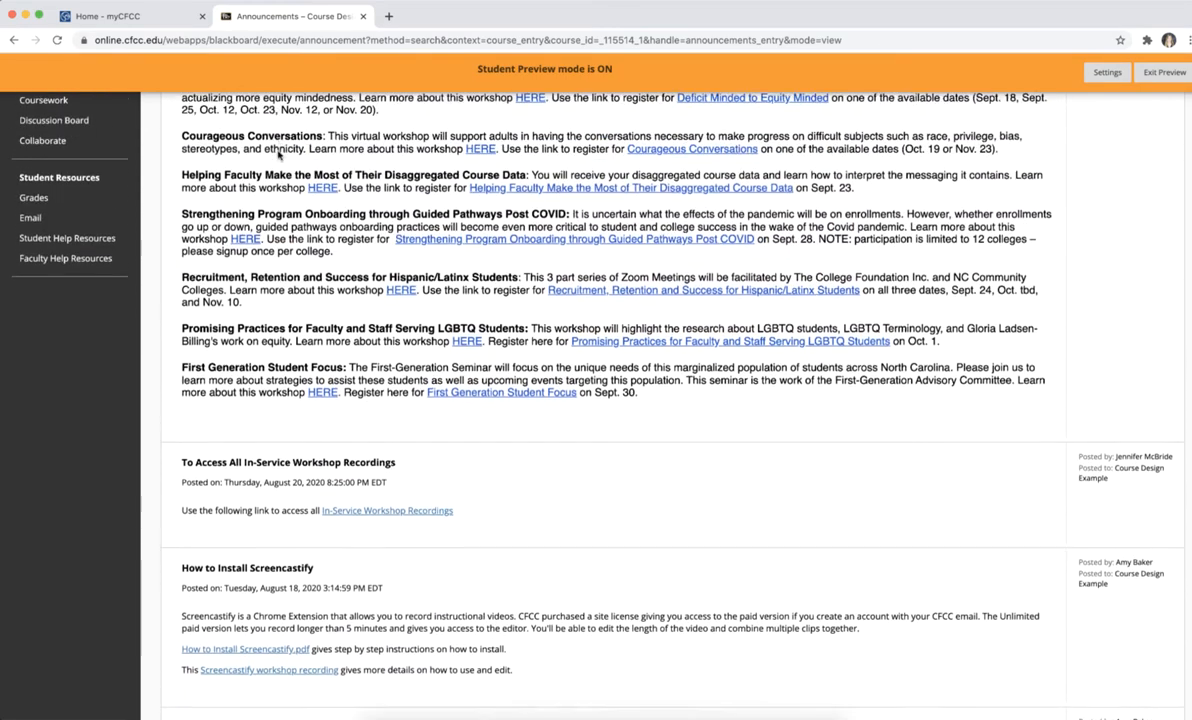
scroll("up", 3)
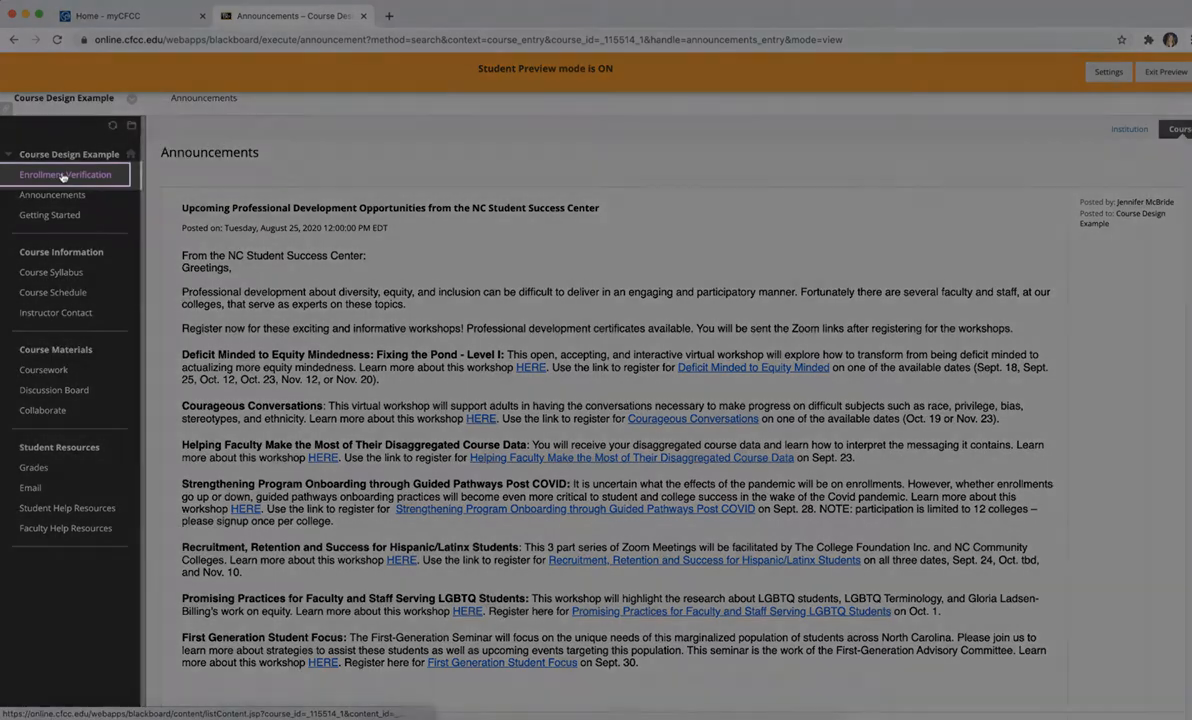
Step: Begin the ACA 122 Enrollment Verification Quiz from the Enrollment Verification content
left_click(64, 174)
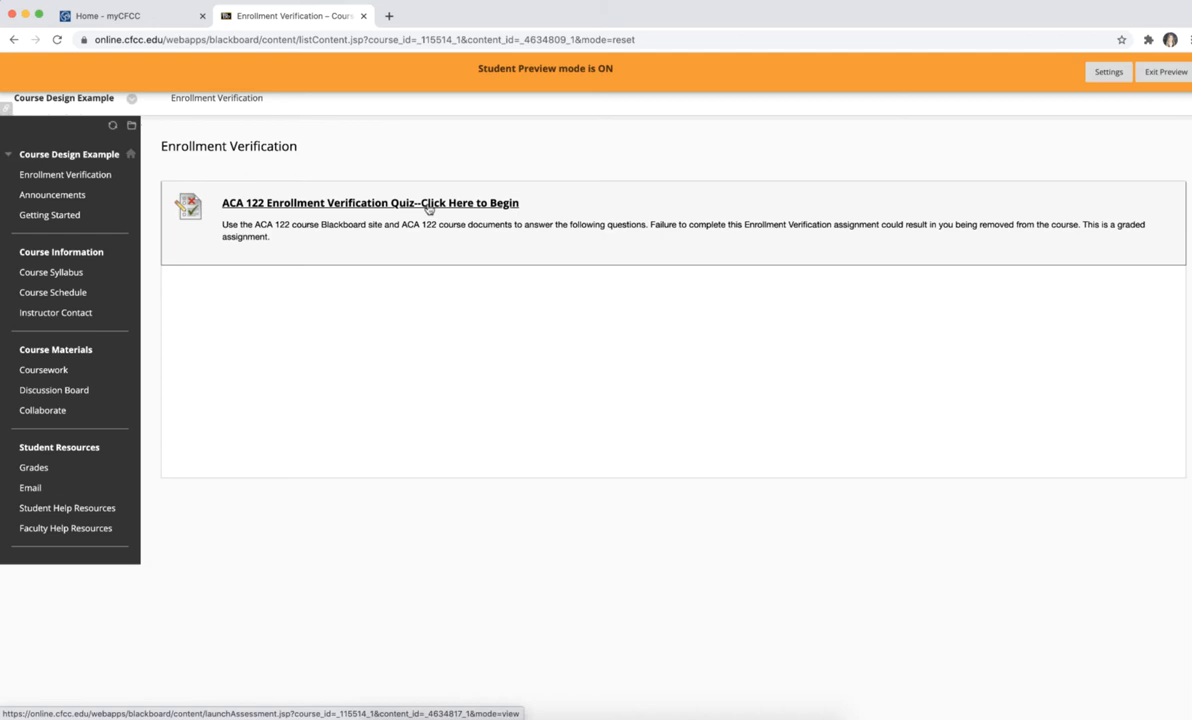
left_click(370, 202)
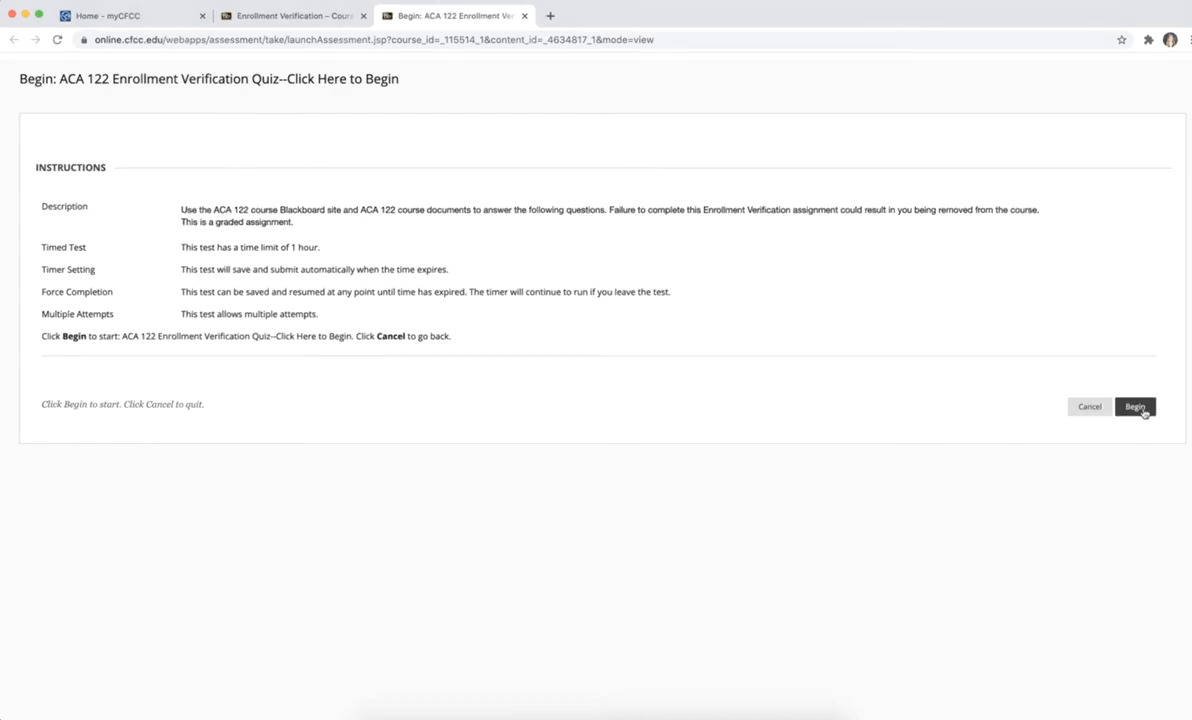
left_click(1136, 406)
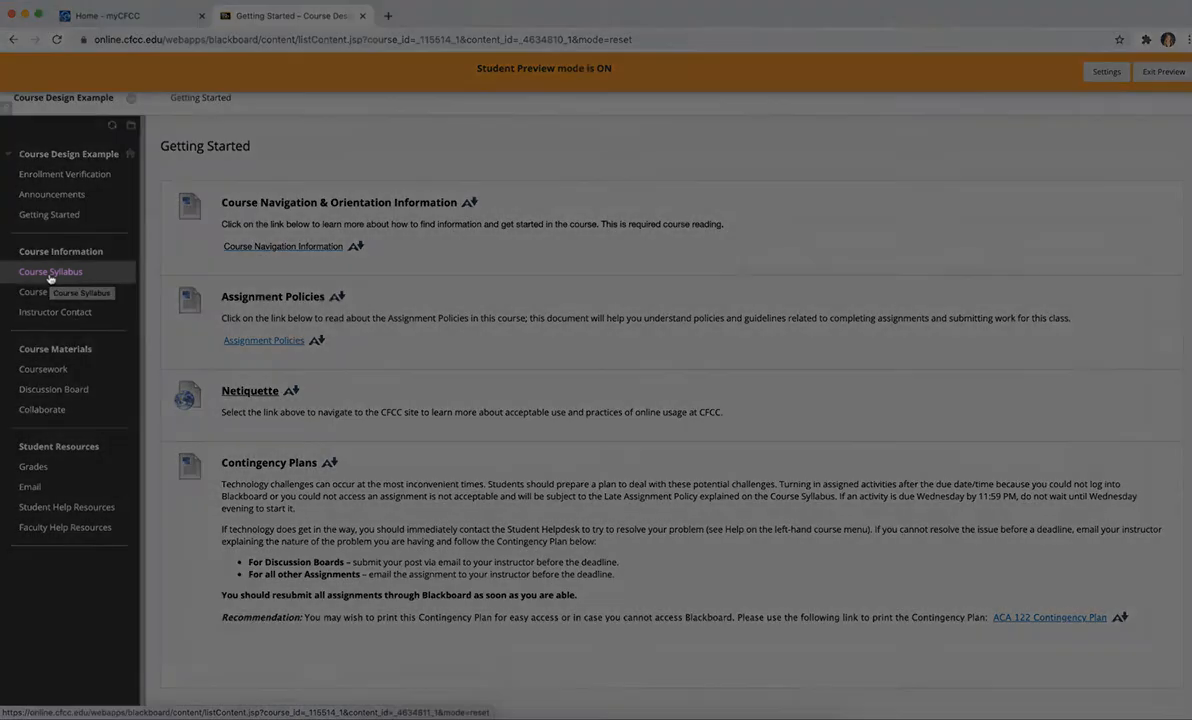
Step: Go from the Getting Started page to the Course Syllabus section
left_click(50, 272)
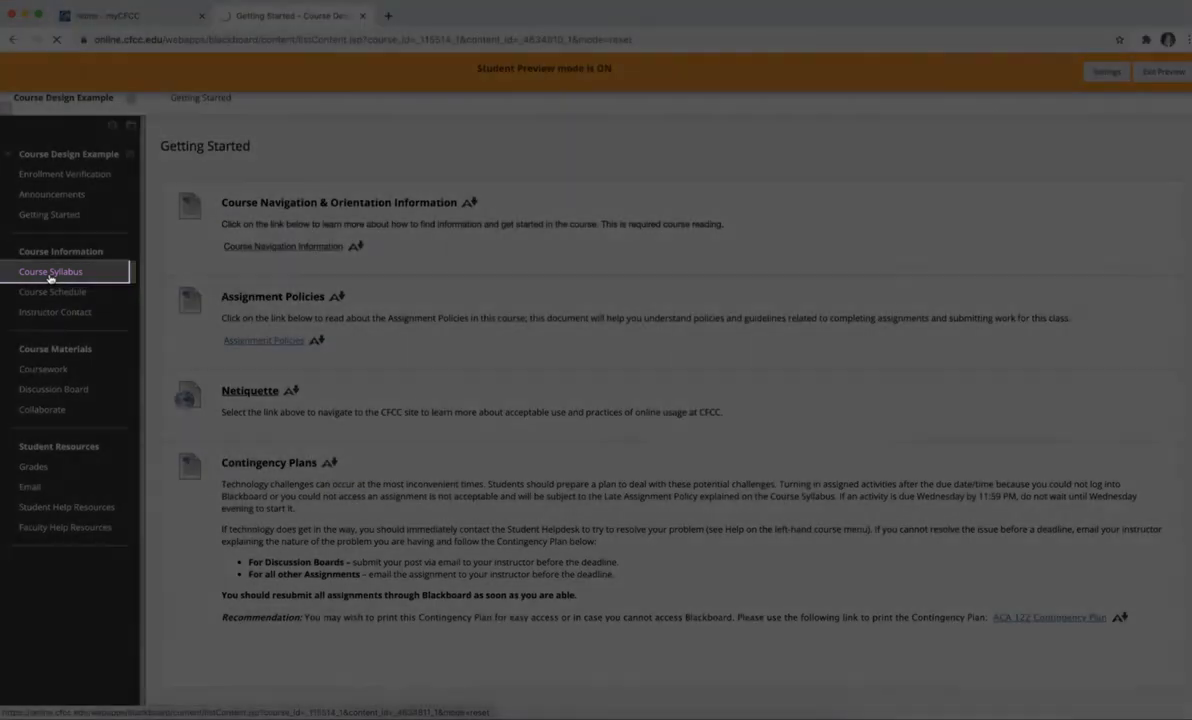
Step: Download the ACA 122 Course Information Document from the Course Syllabus page
left_click(50, 272)
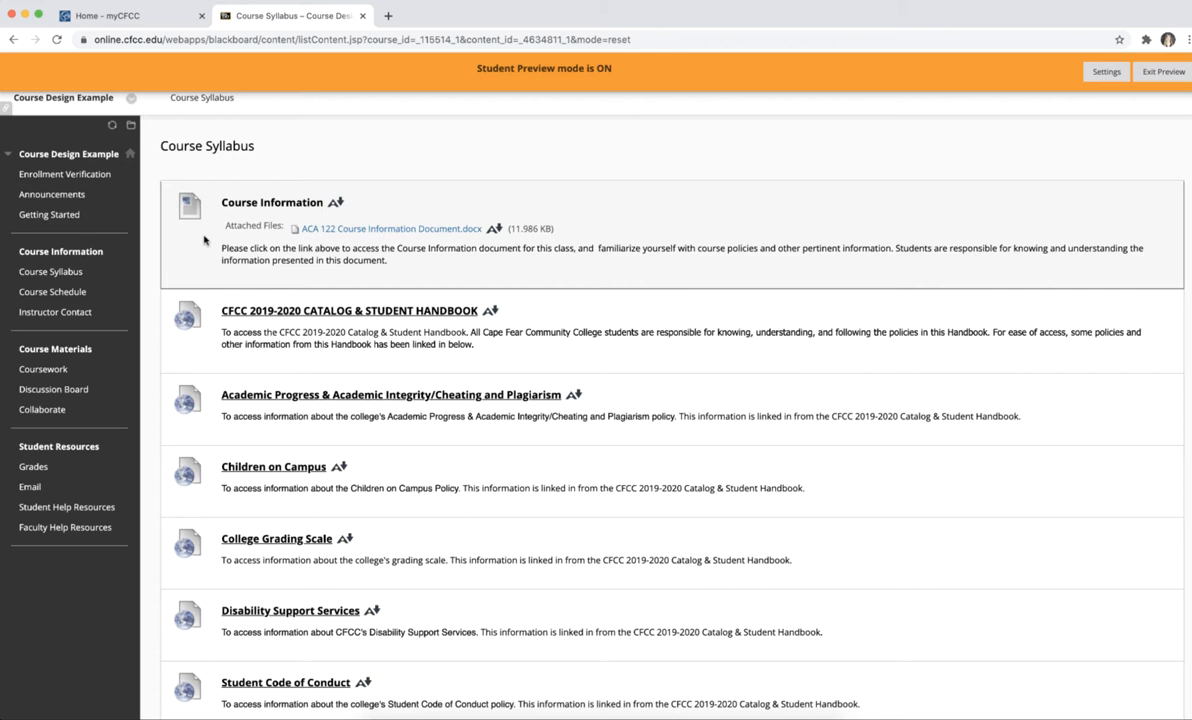
mouse_move(376, 236)
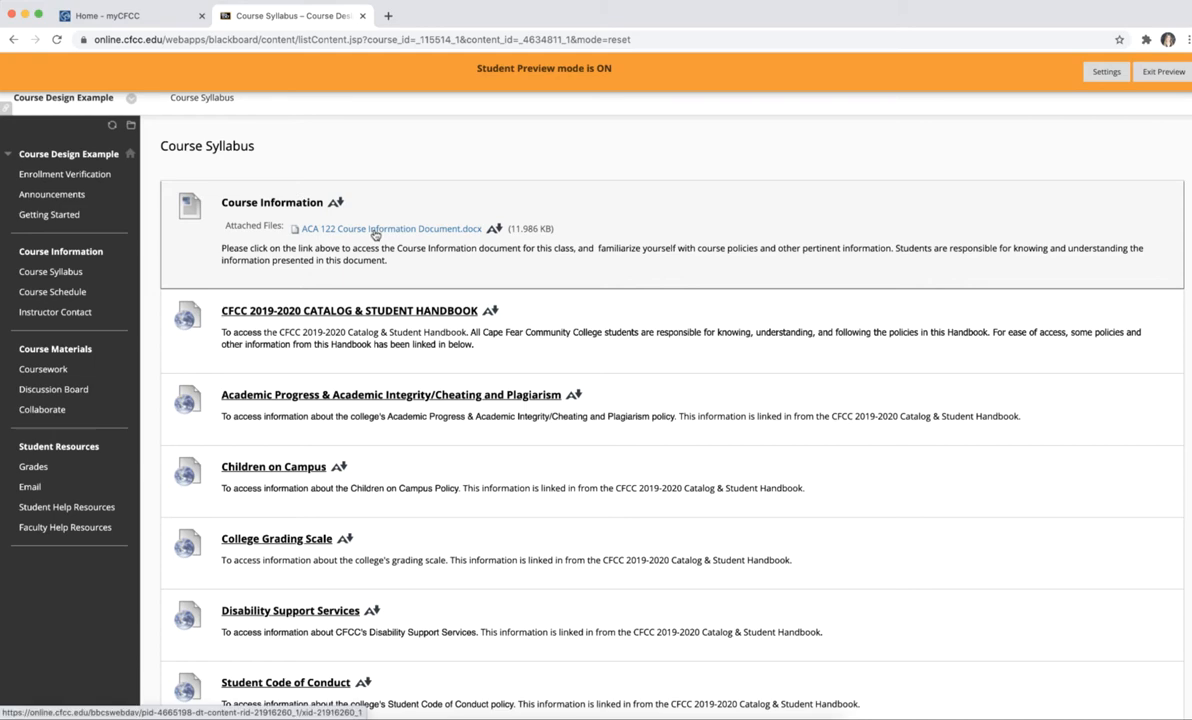
left_click(390, 228)
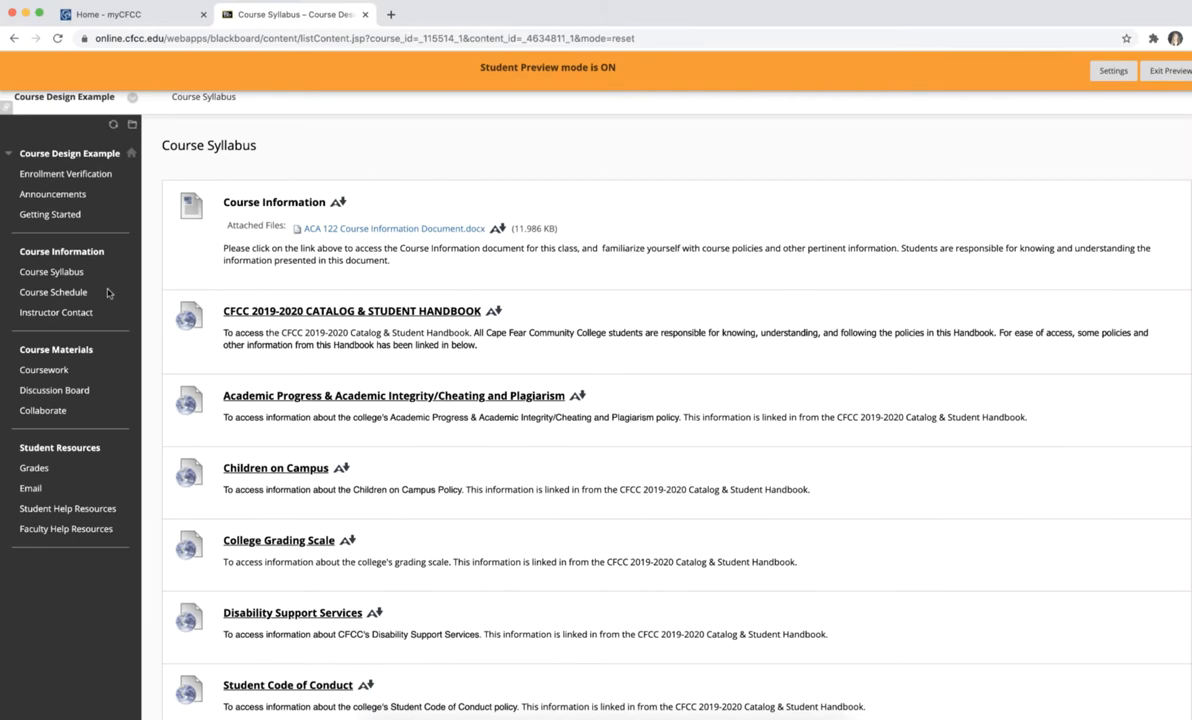
mouse_move(52, 292)
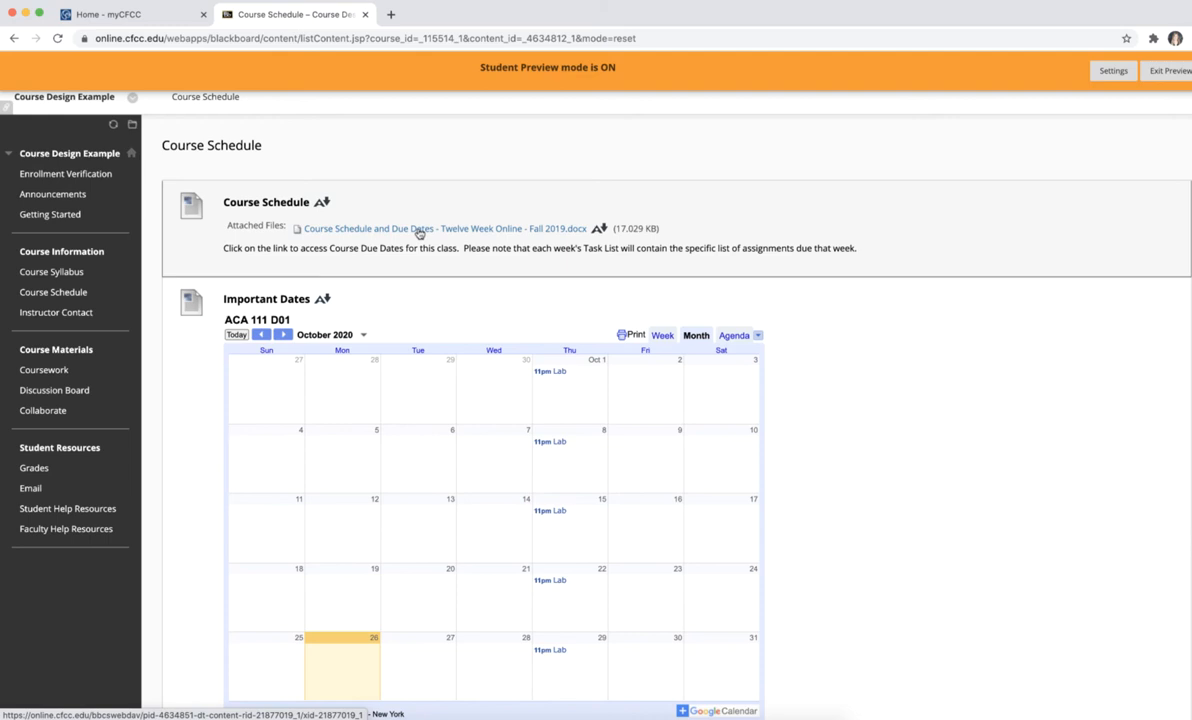
Step: Download the Course Schedule & Due Dates .docx and open it in Word
left_click(444, 228)
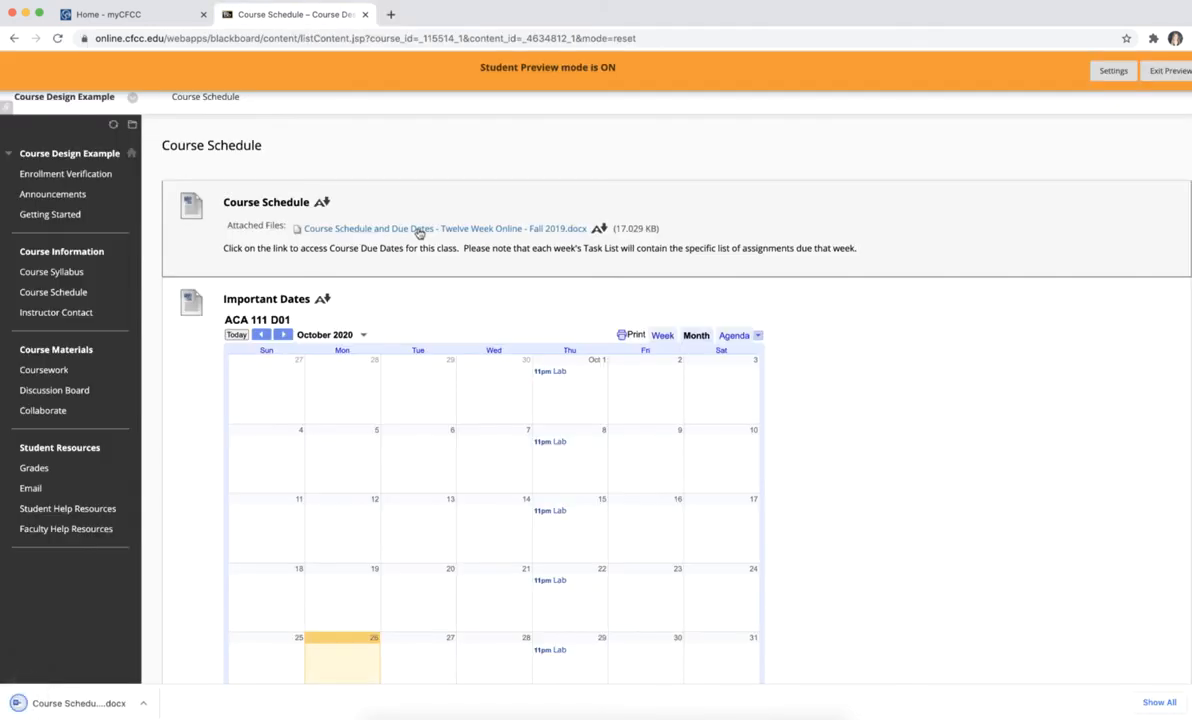
left_click(440, 228)
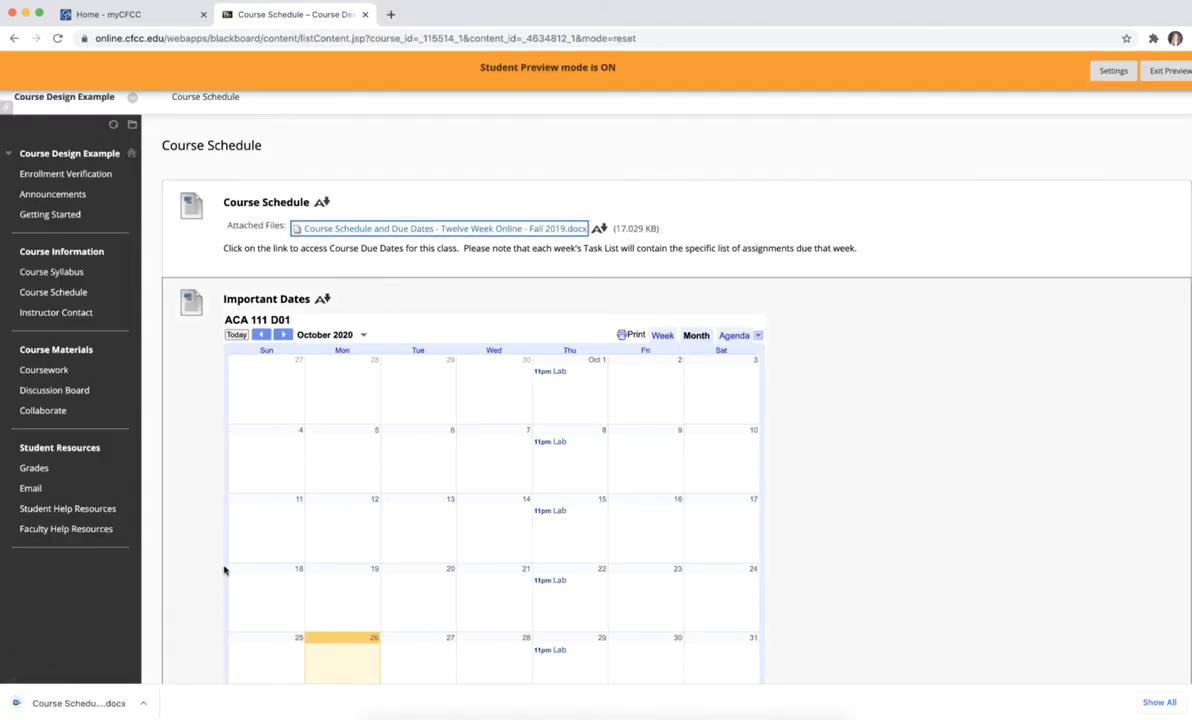
left_click(144, 704)
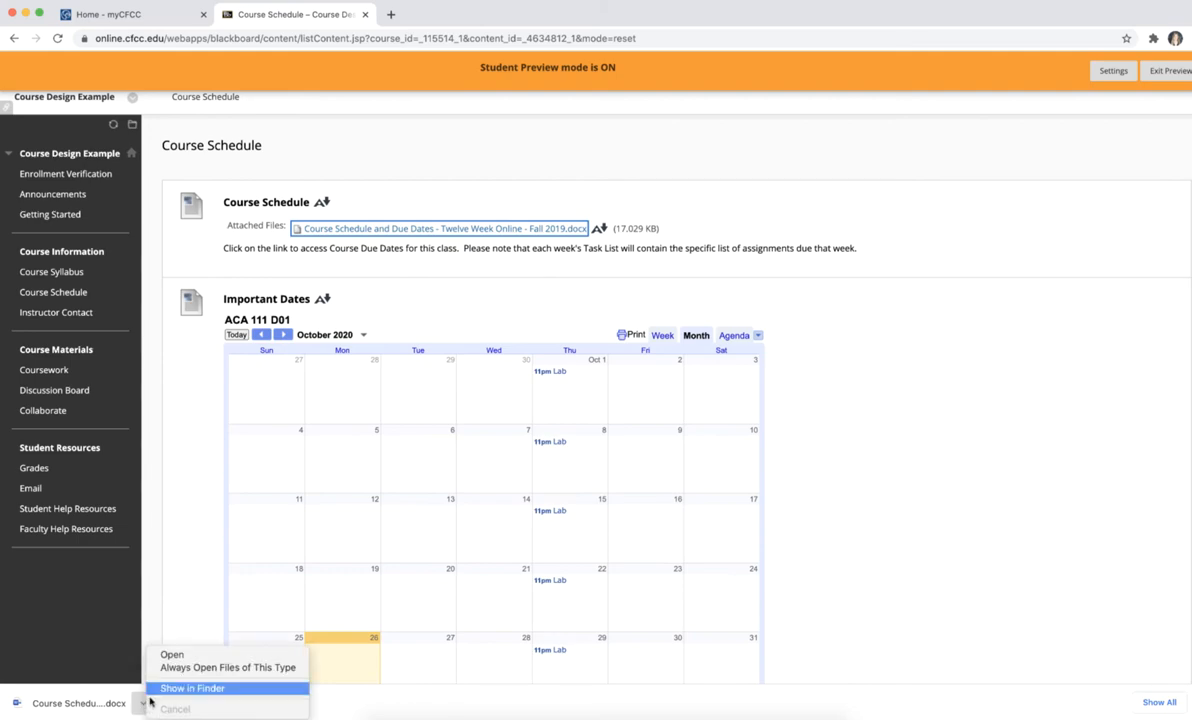
left_click(172, 654)
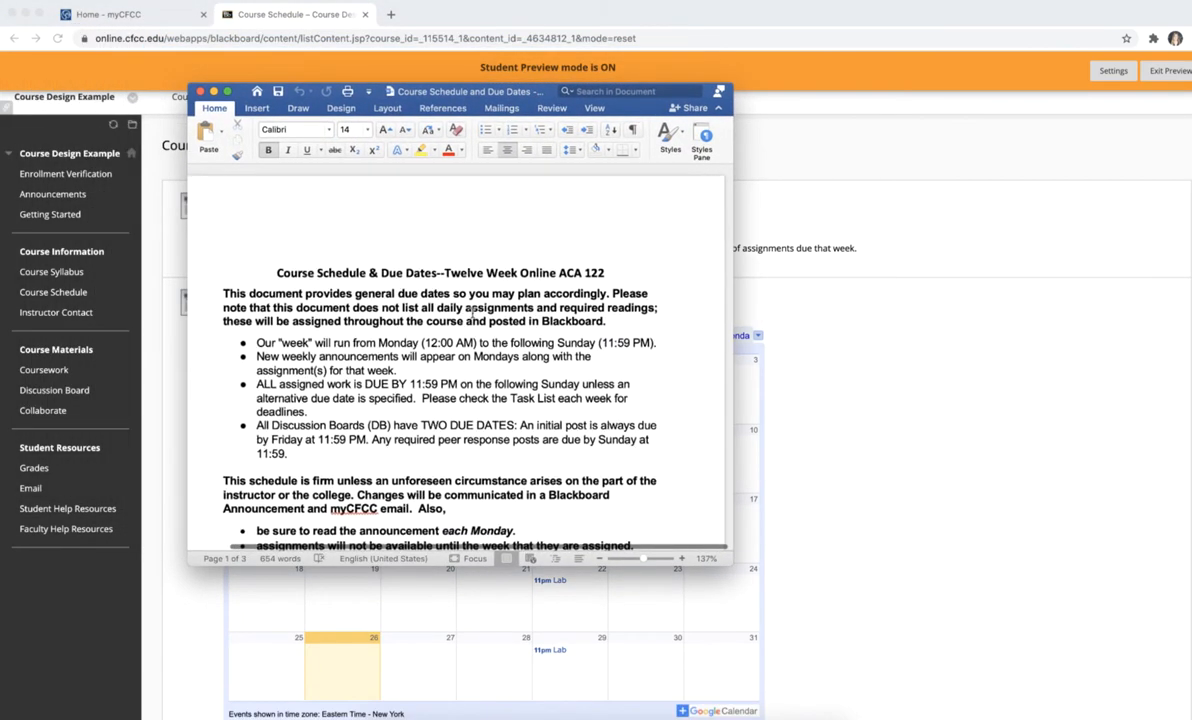
Step: Scroll the Course Schedule & Due Dates document down to its Unit Breakdown
scroll("down", 3)
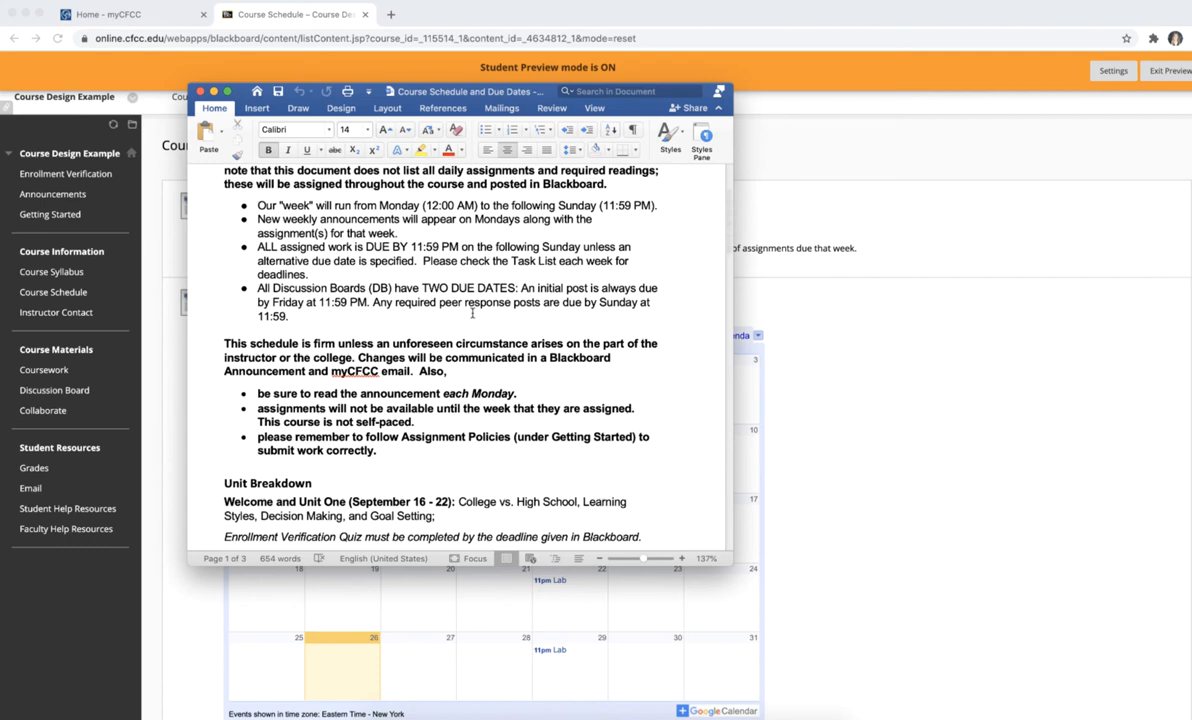
scroll("down", 3)
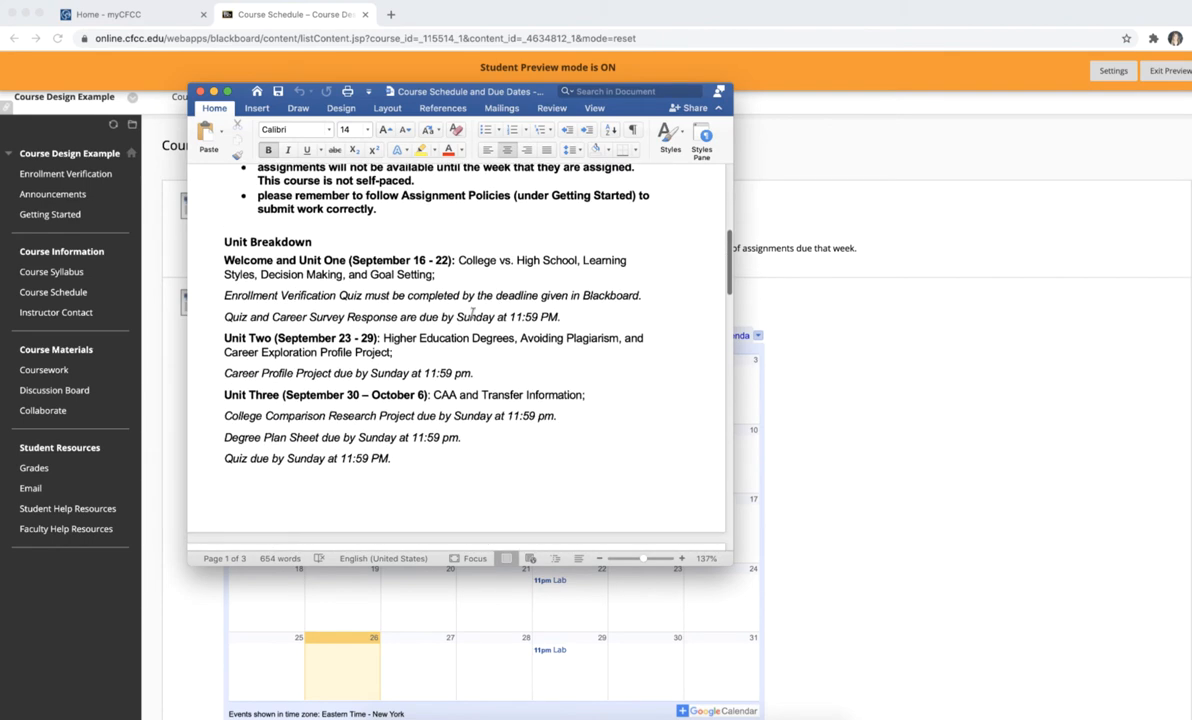
scroll("down", 3)
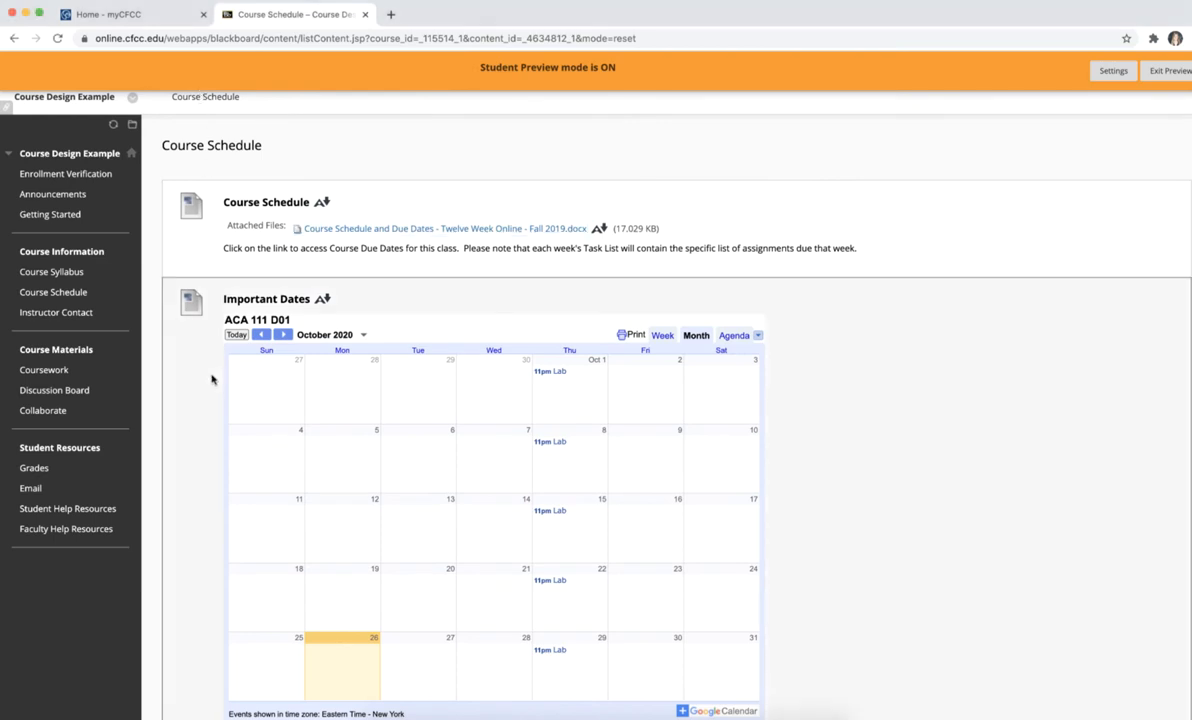
left_click(284, 334)
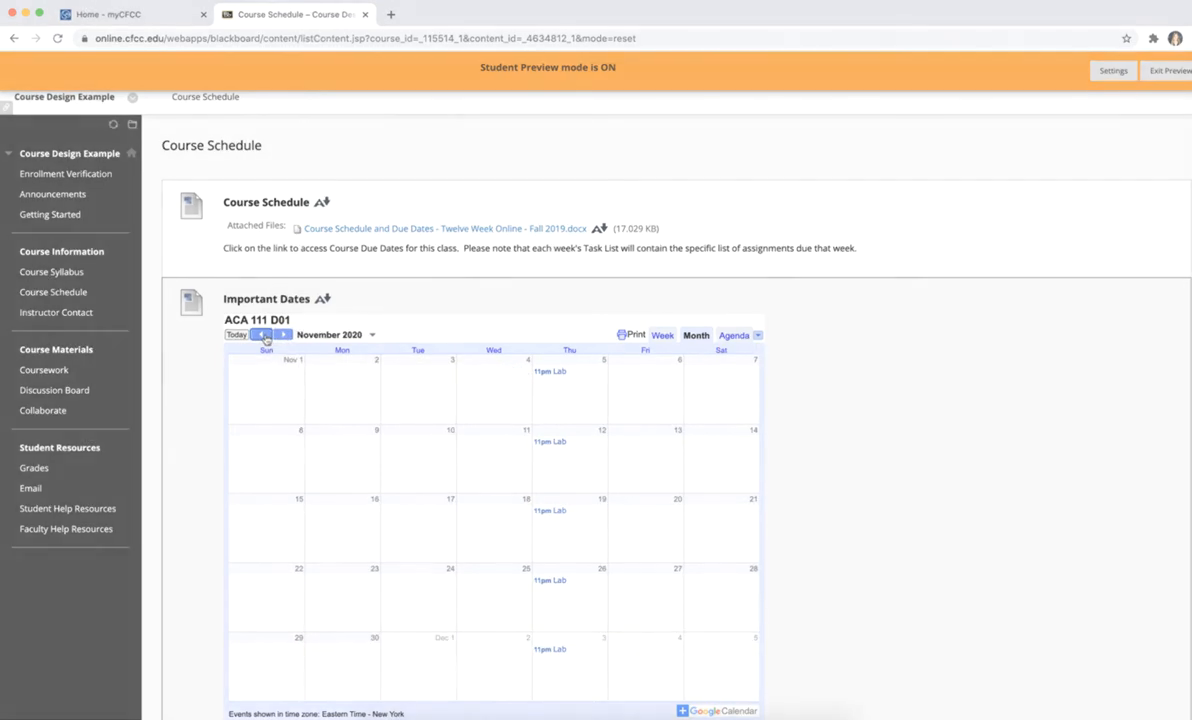
left_click(260, 334)
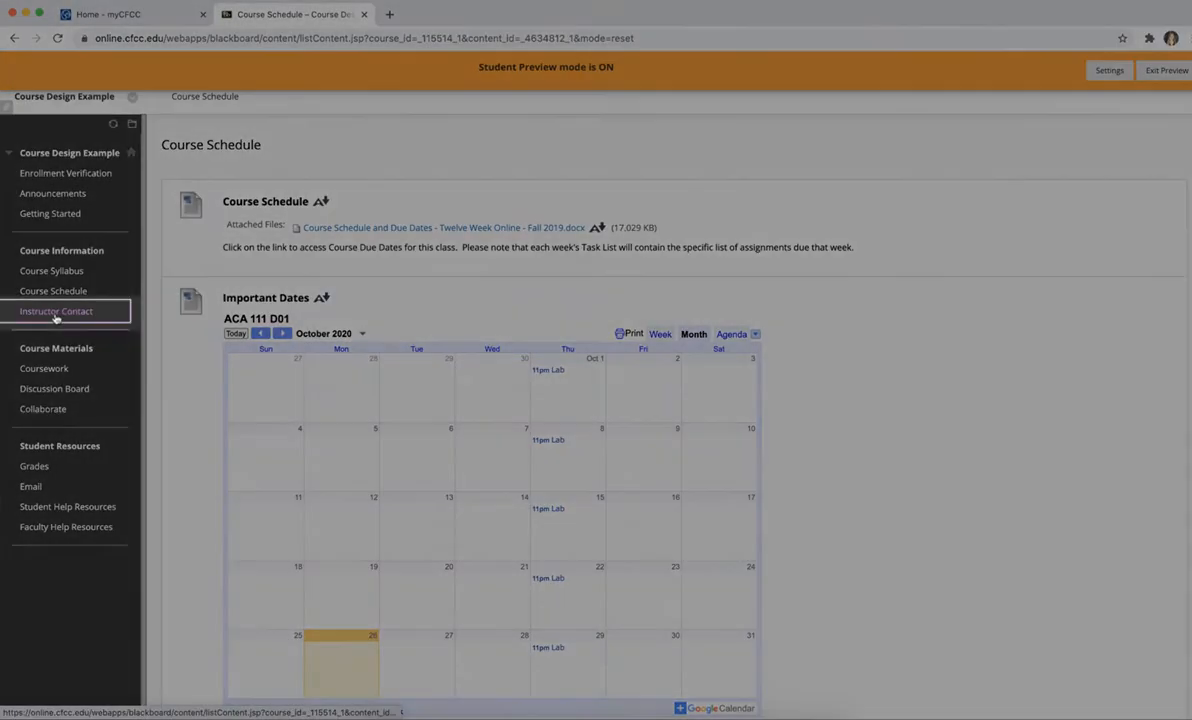
Step: View the Instructor Contact details, then move on to the Coursework units
left_click(56, 312)
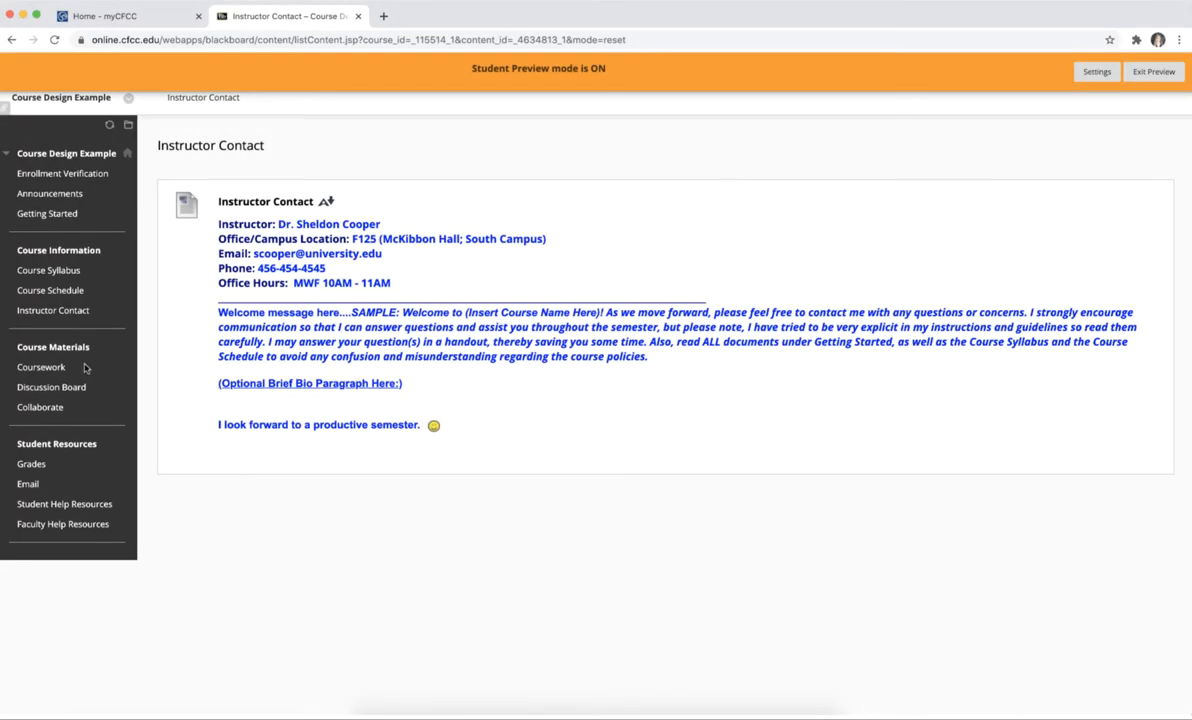
mouse_move(40, 368)
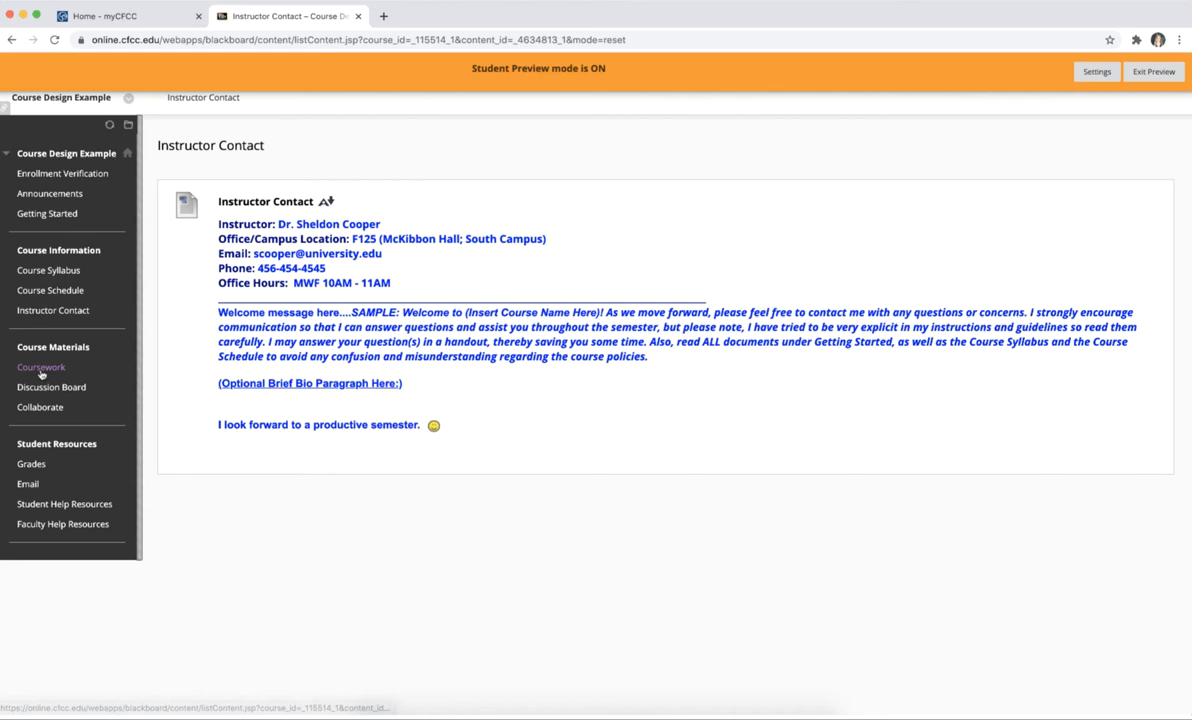
left_click(40, 368)
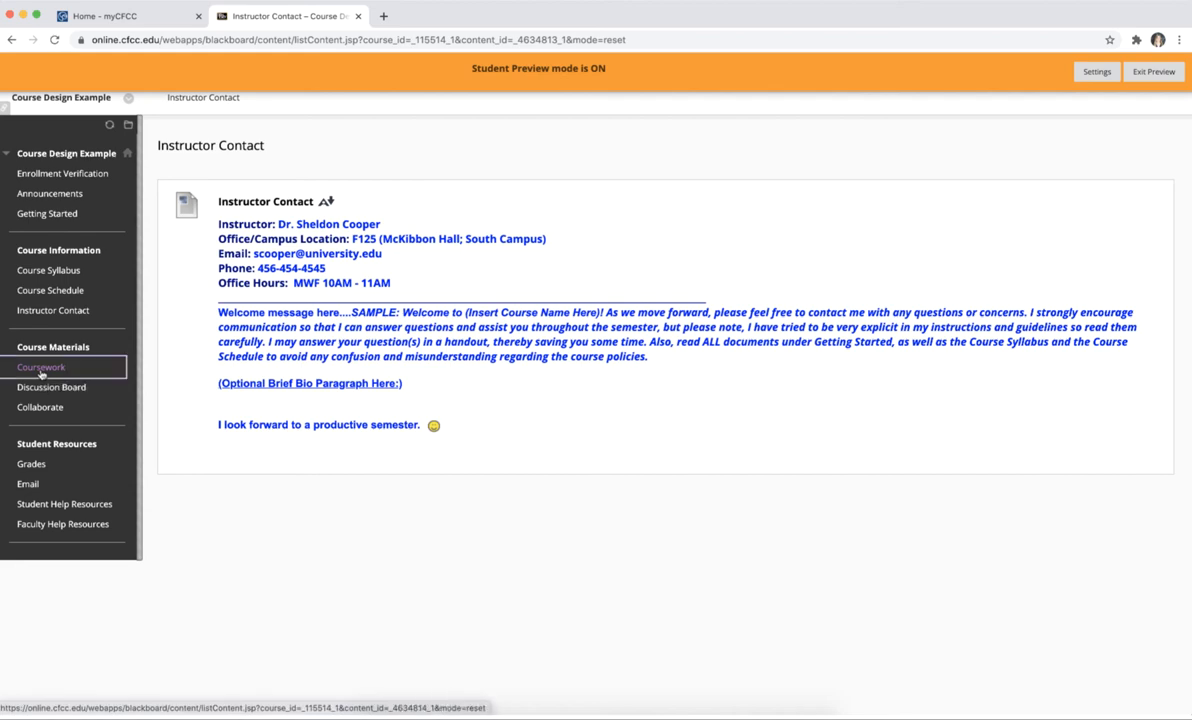
Step: Go to Coursework and open Unit 1 - Learning Styles, Decision Making, and Goal Setting
left_click(40, 366)
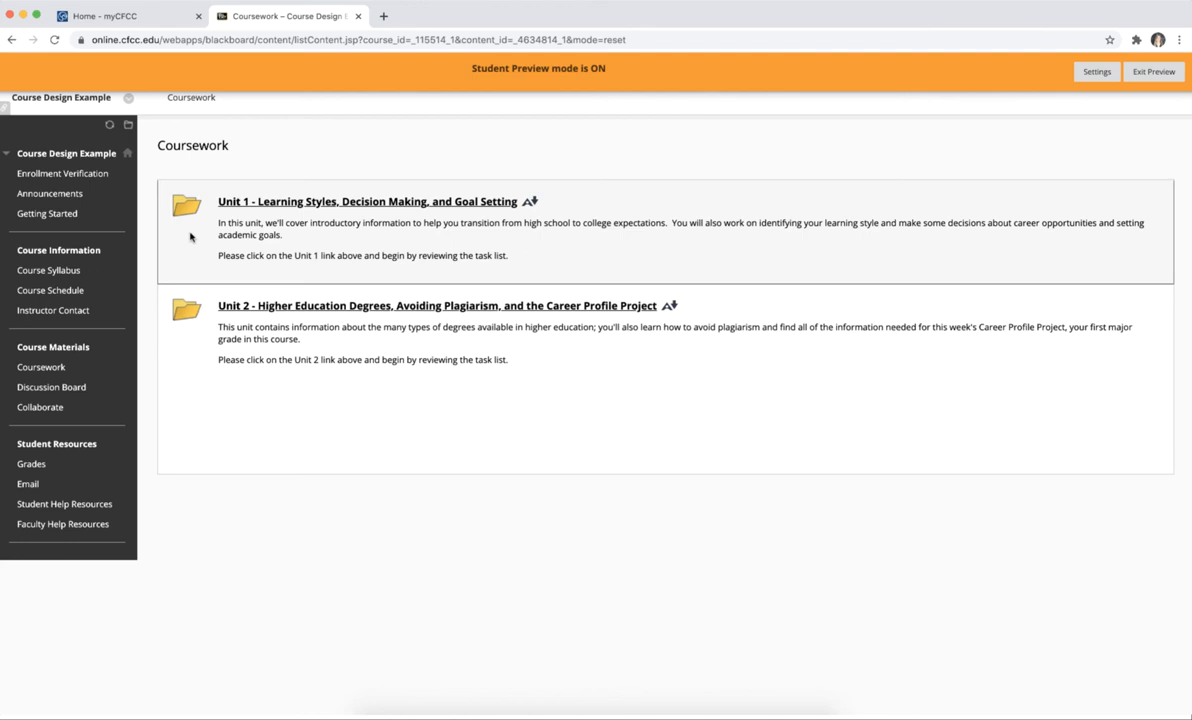
mouse_move(284, 208)
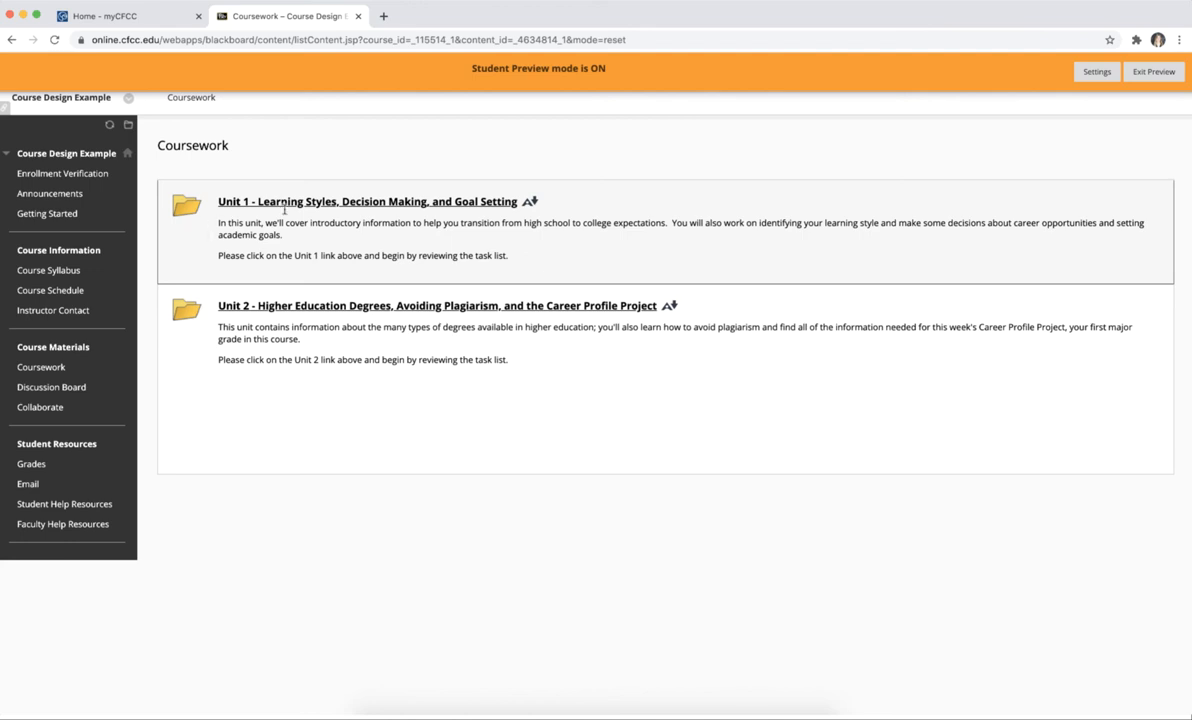
left_click(368, 200)
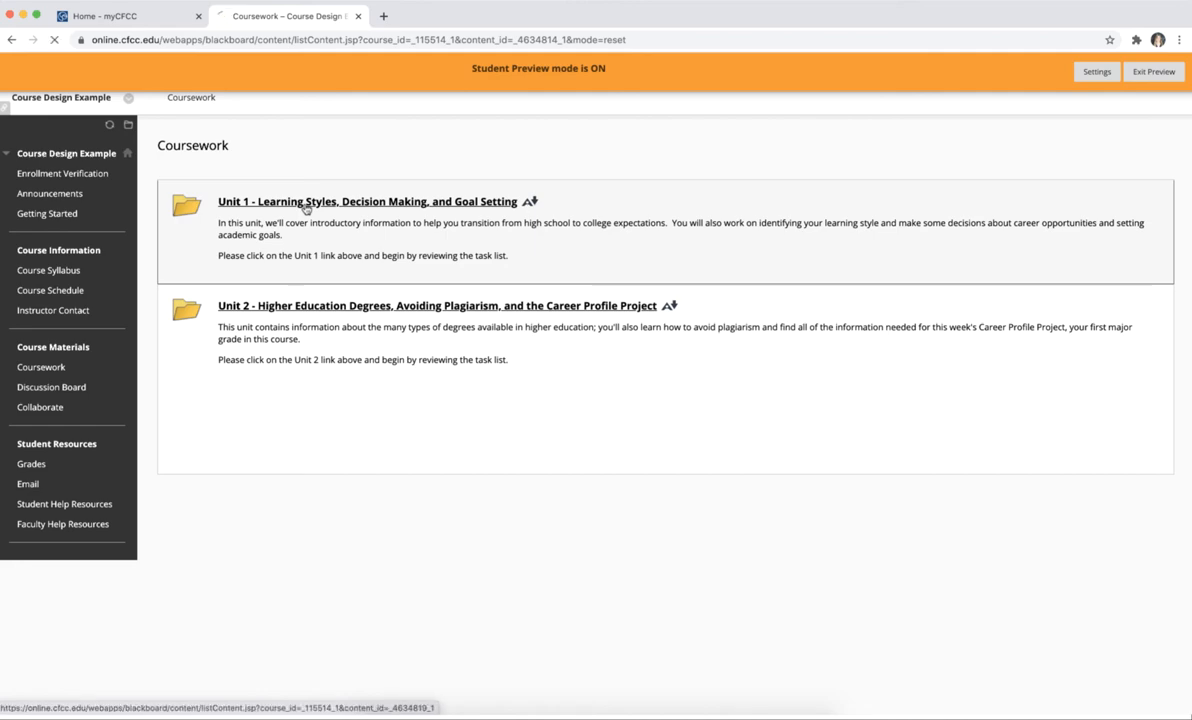
left_click(368, 200)
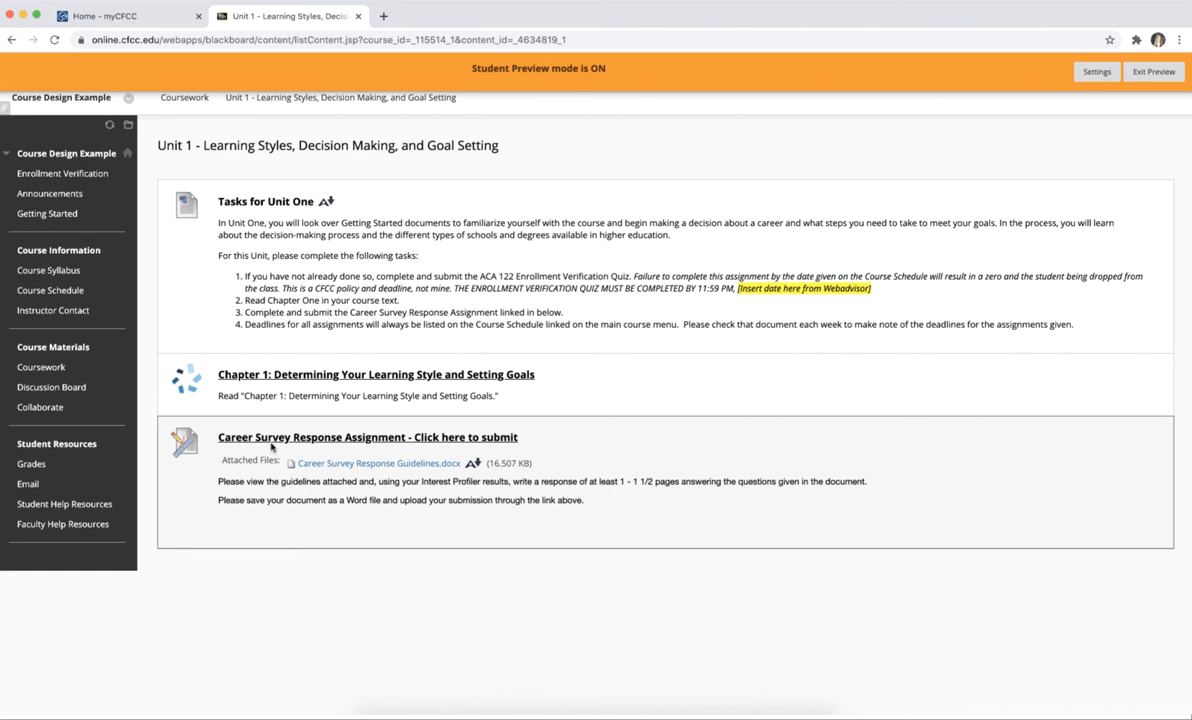
left_click(368, 436)
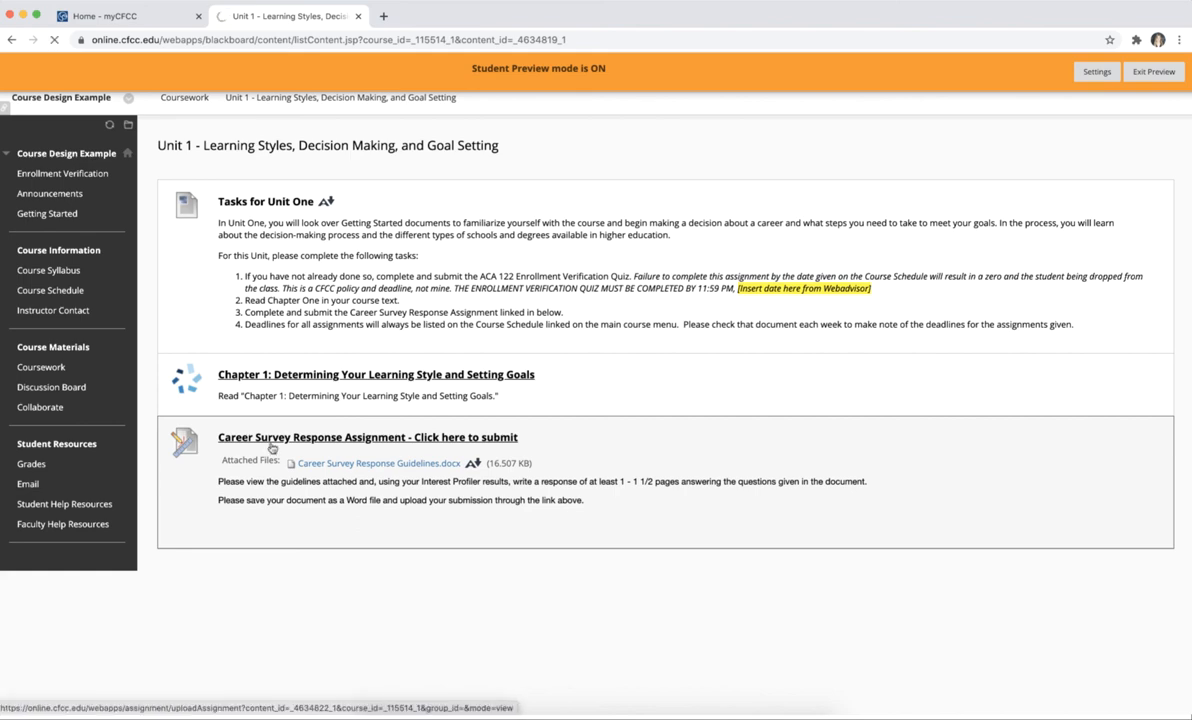
Step: Review the Career Survey Response Assignment upload form from top to bottom
left_click(368, 436)
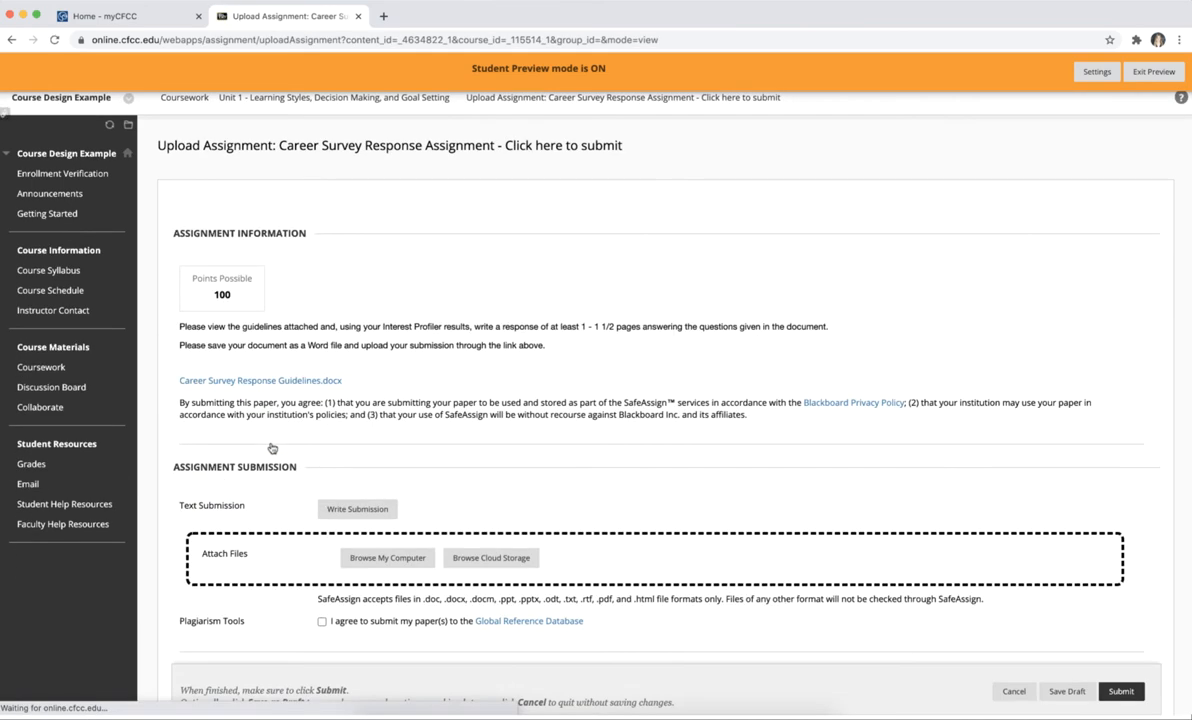
scroll("down", 3)
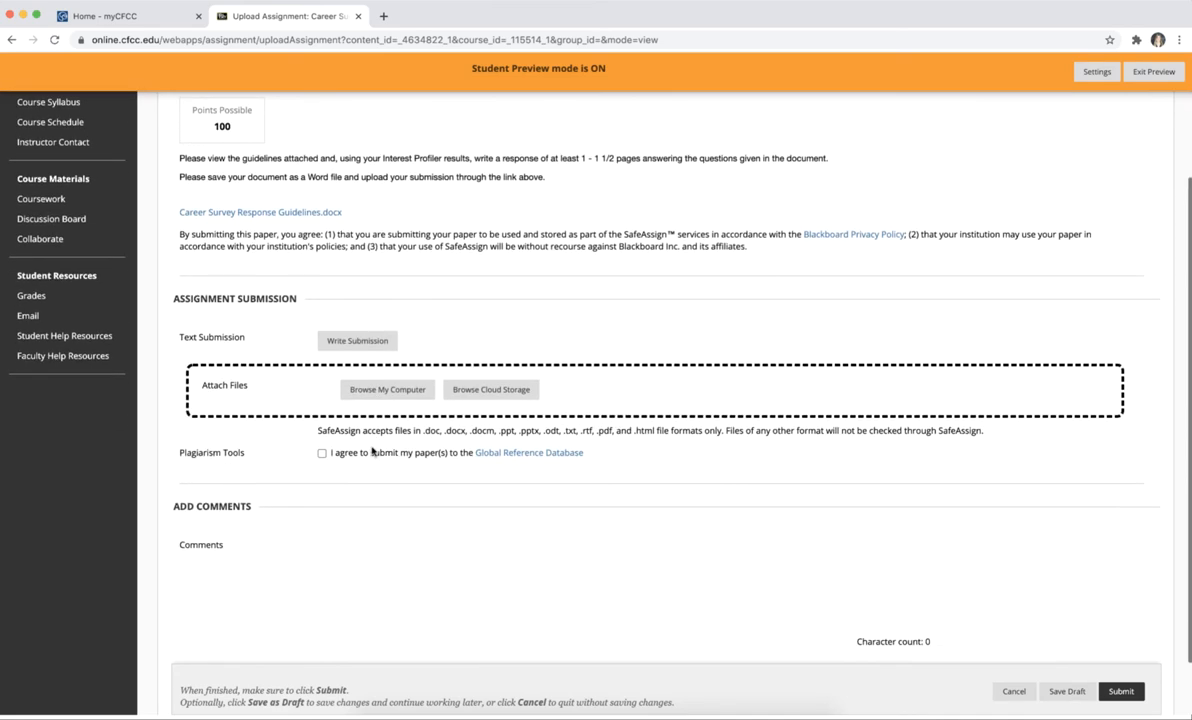
scroll("up", 3)
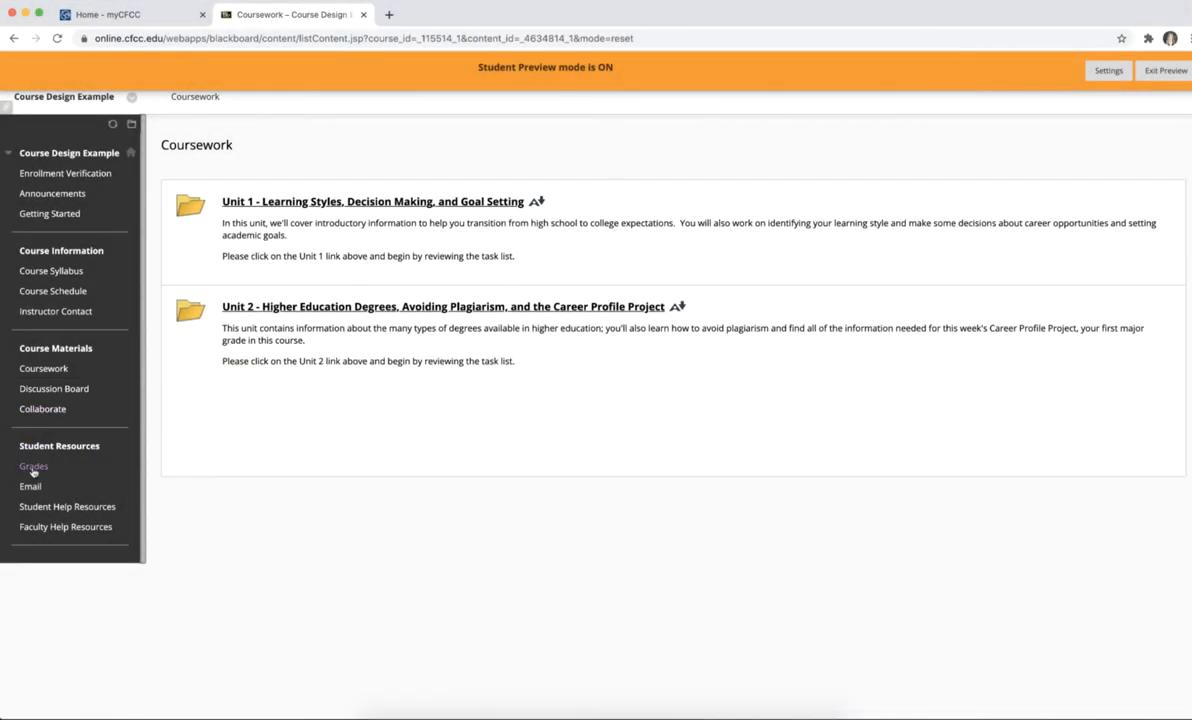
Step: Go to the course's My Grades page from the course menu
left_click(32, 466)
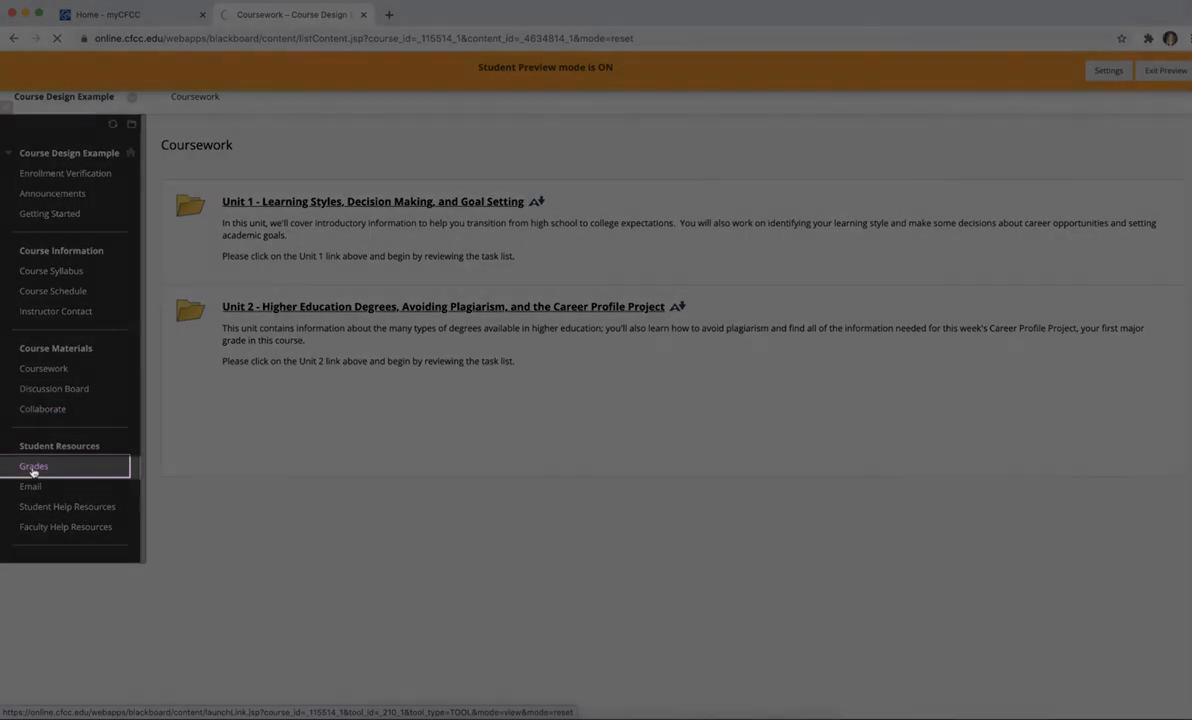
left_click(32, 466)
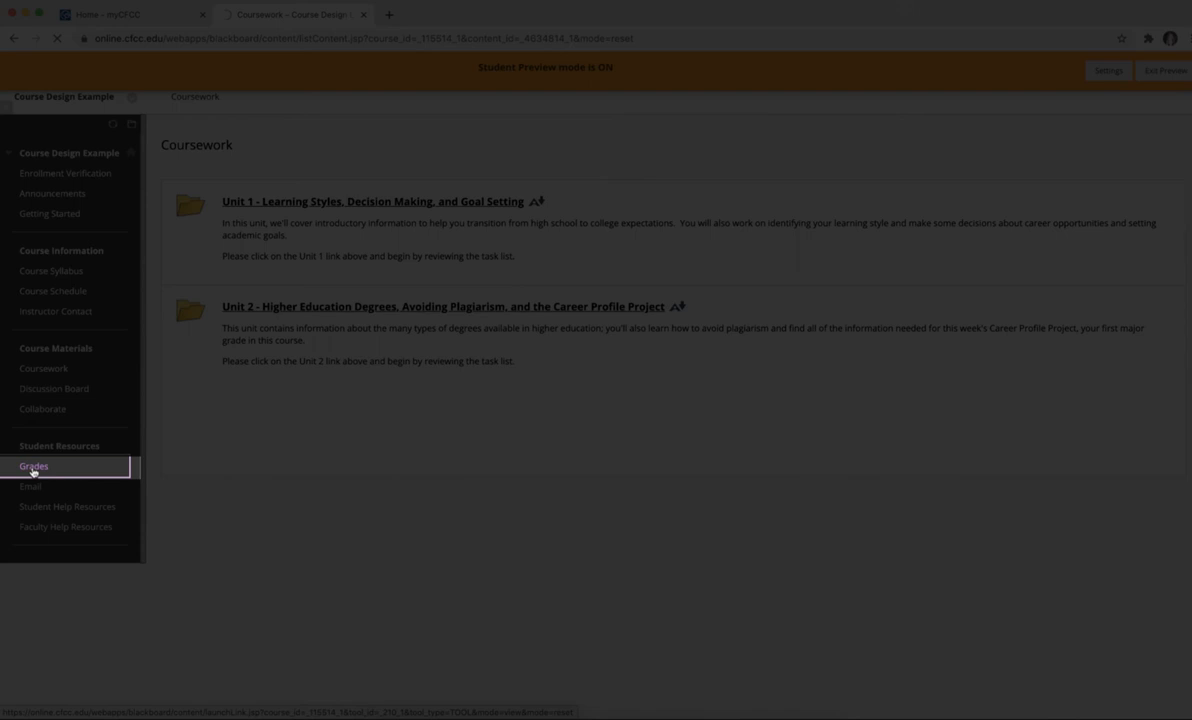
left_click(32, 466)
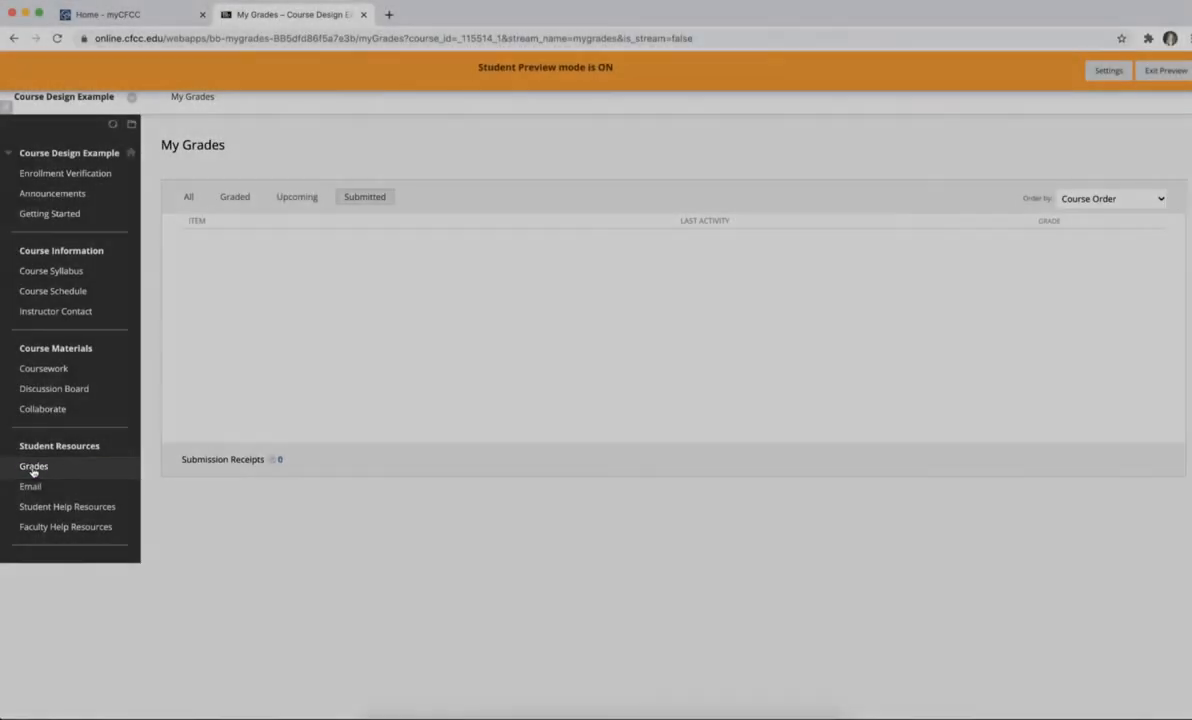
Step: View the All, Graded, Upcoming and Submitted grade lists in turn
left_click(188, 198)
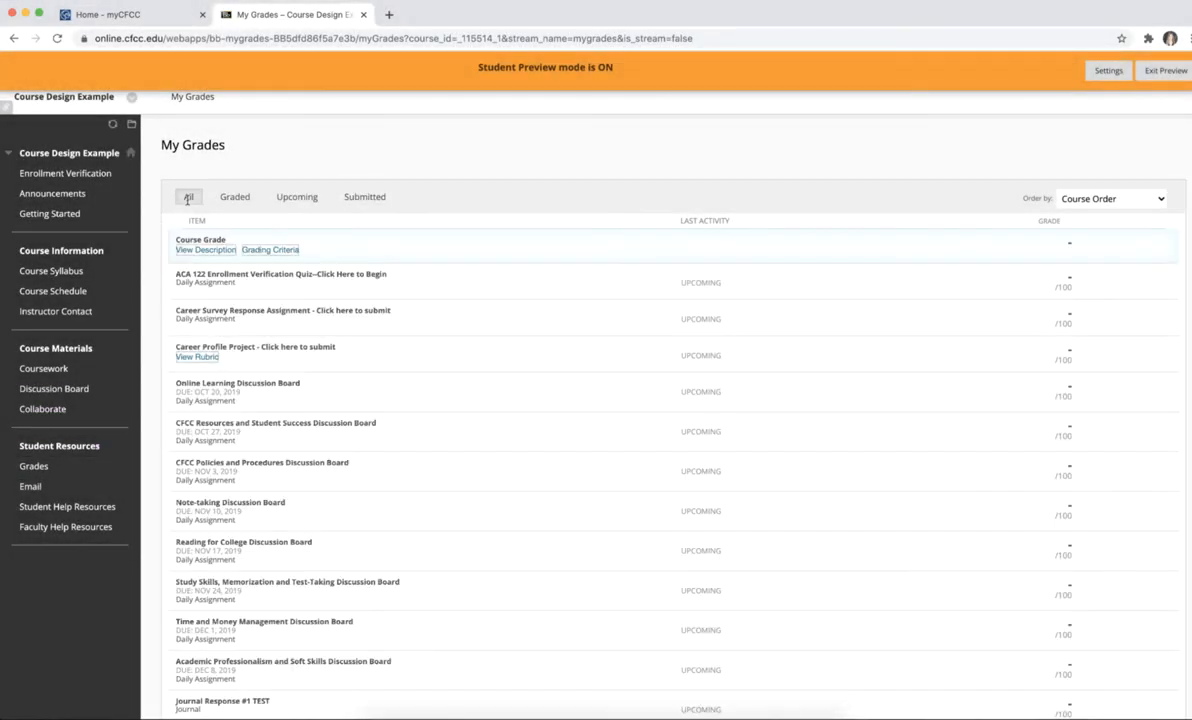
left_click(236, 196)
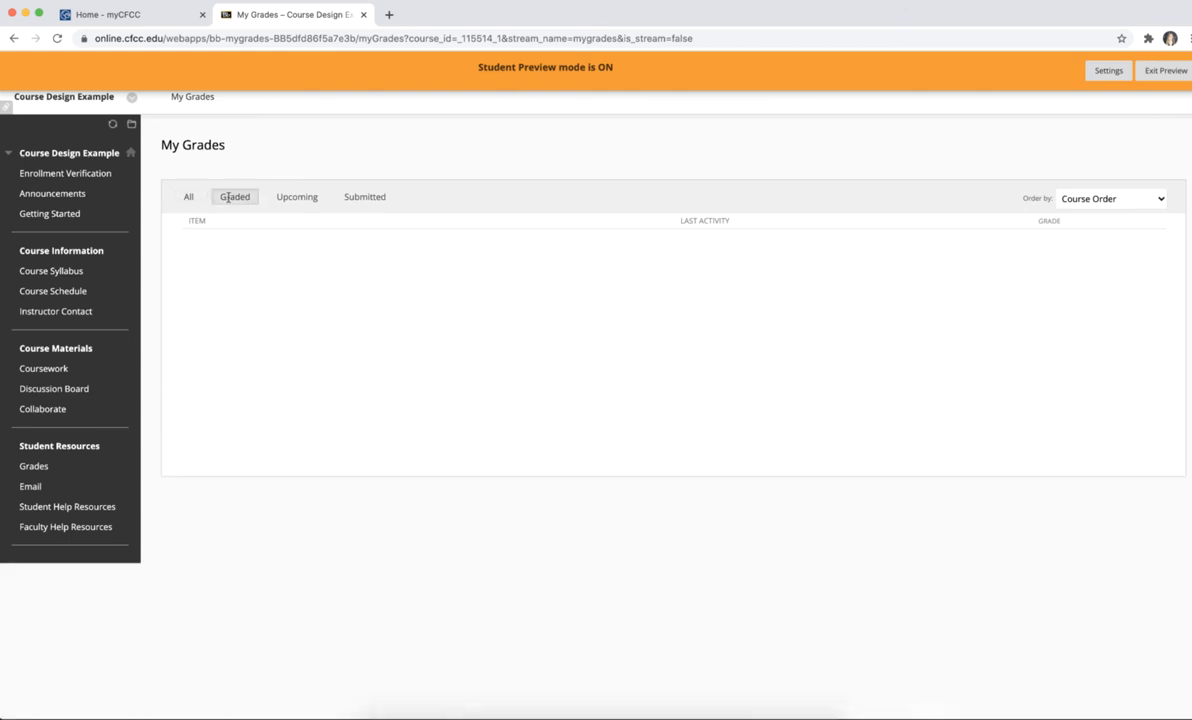
left_click(296, 196)
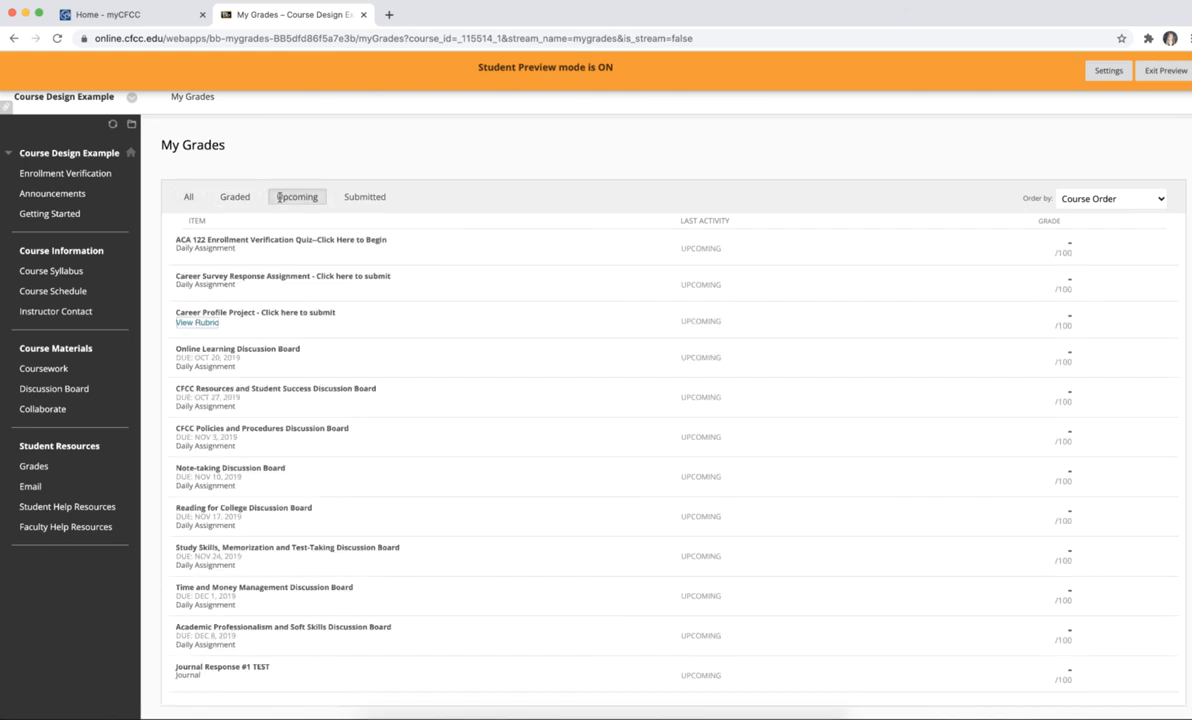
left_click(364, 196)
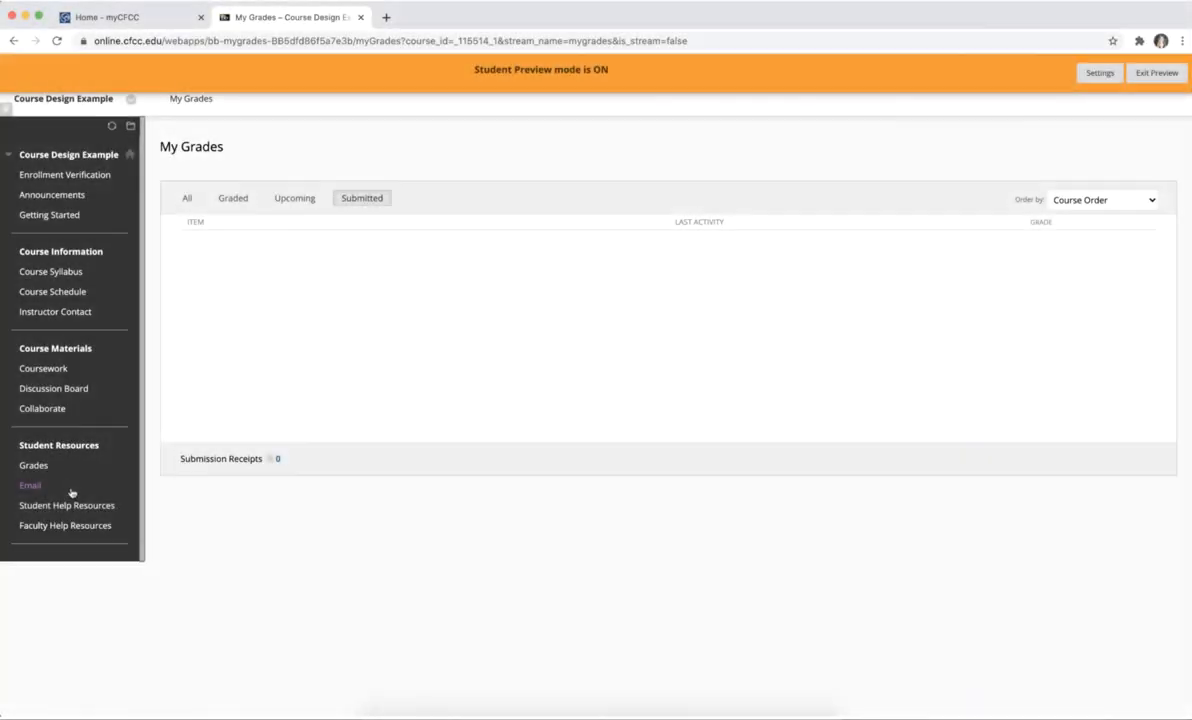
Step: Go to the course Send Email page, then head to Student Help Resources
left_click(30, 486)
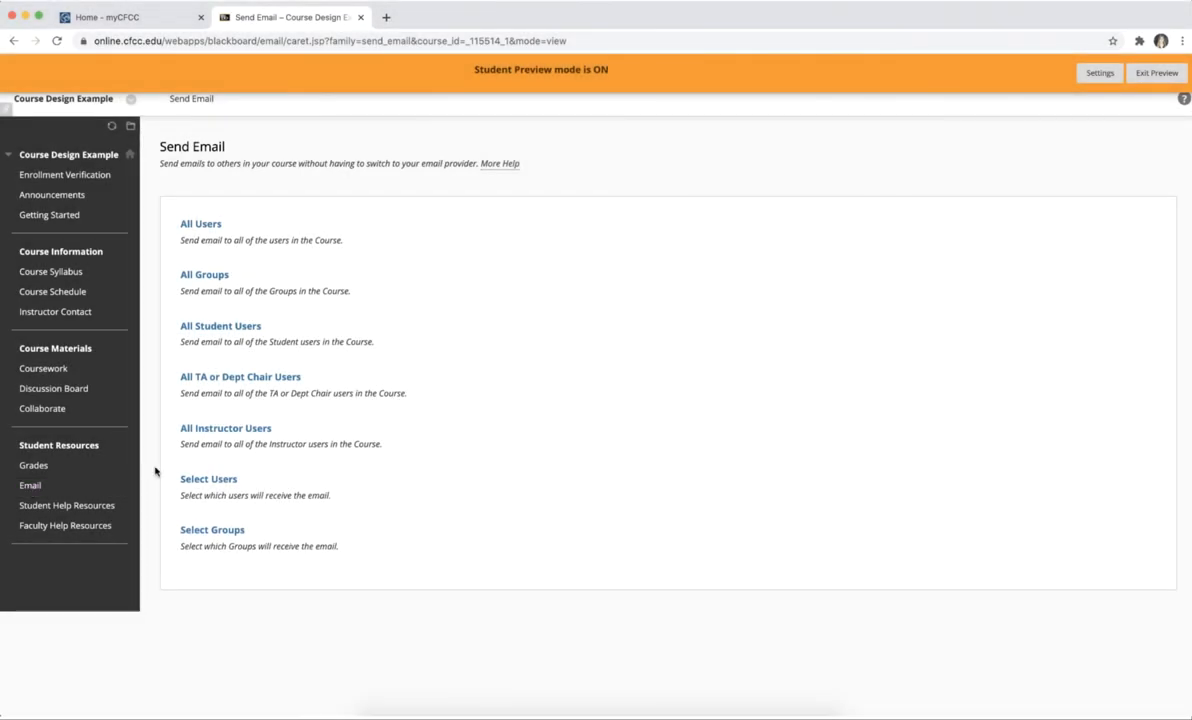
mouse_move(66, 504)
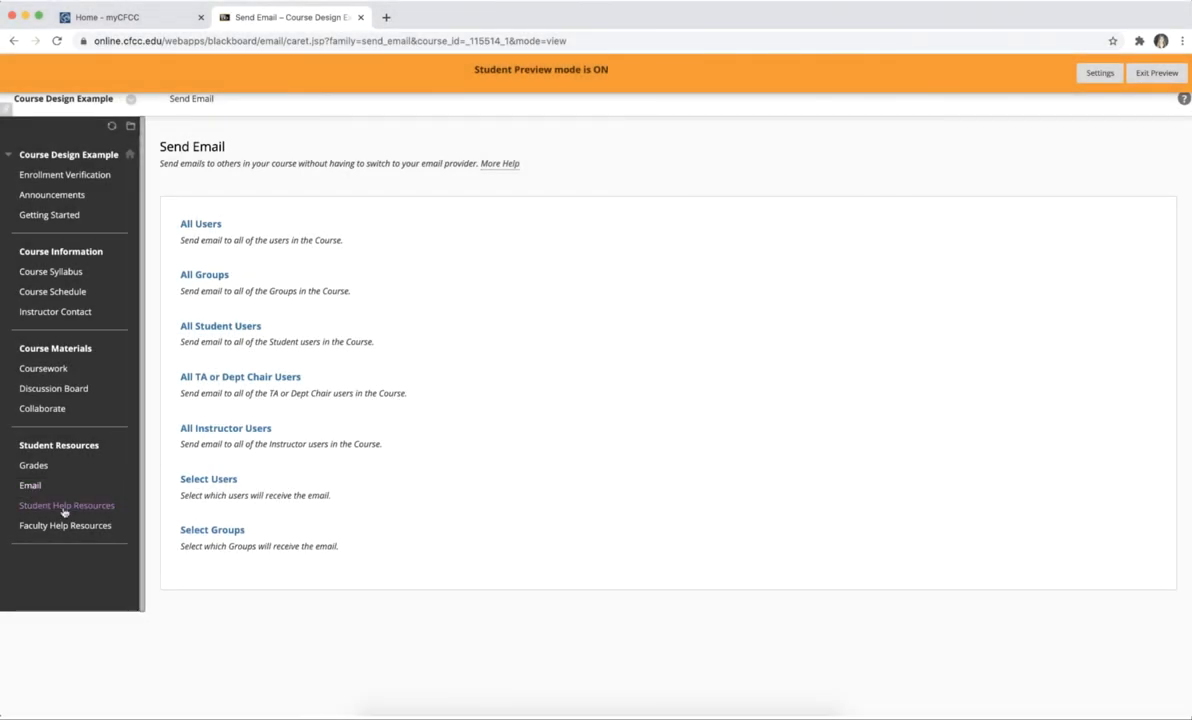
left_click(66, 504)
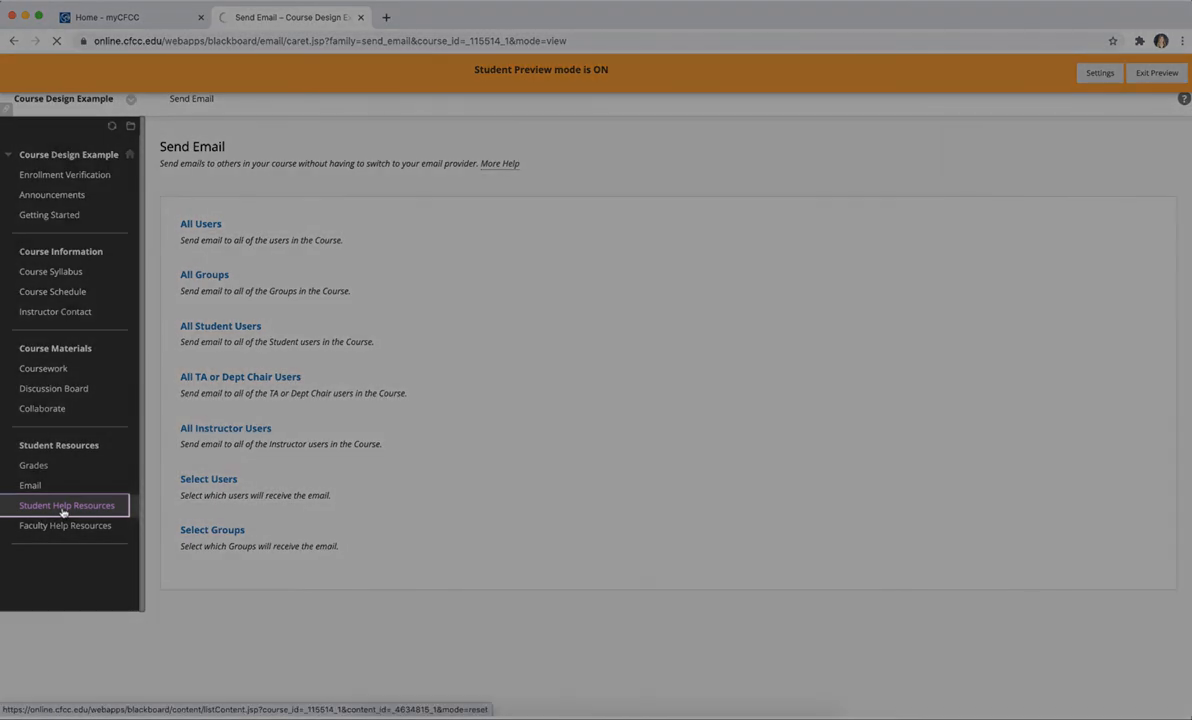